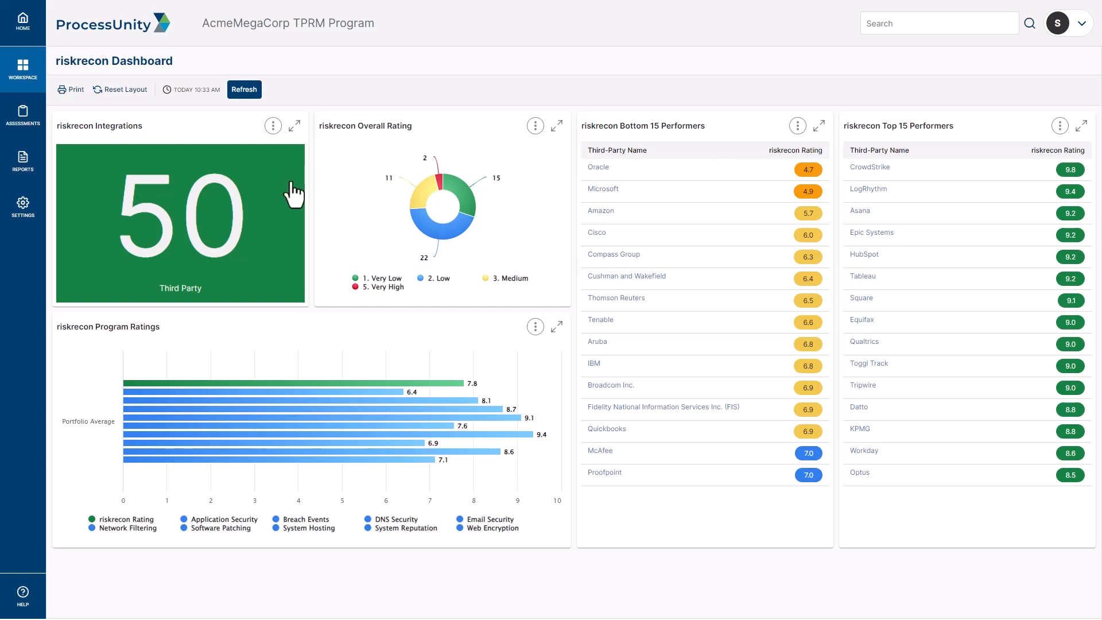
mouse_move(389, 182)
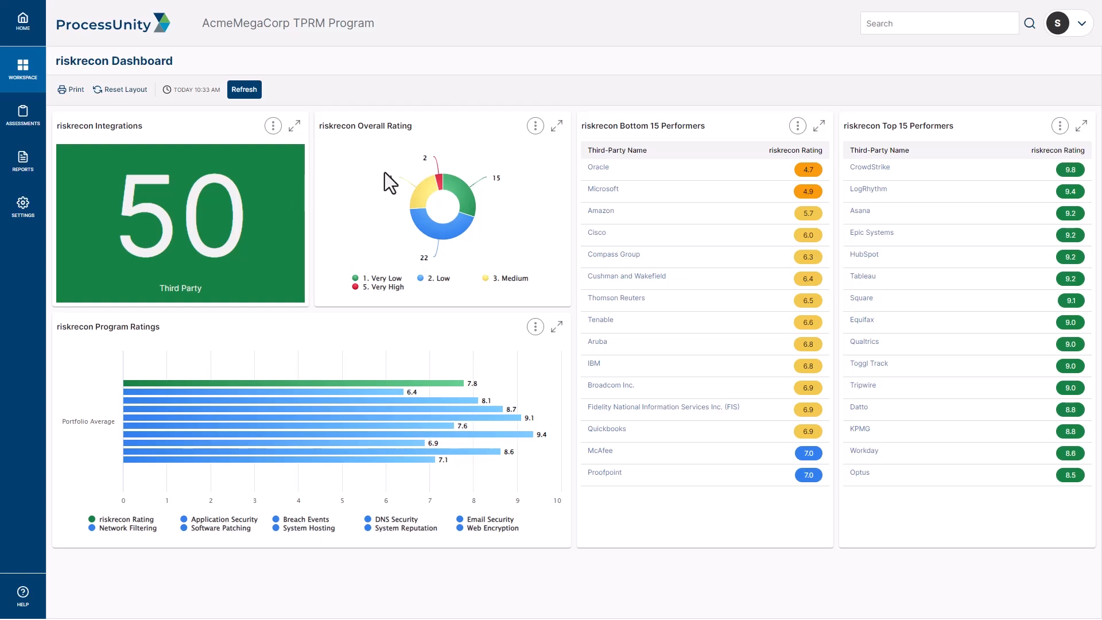
mouse_move(376, 218)
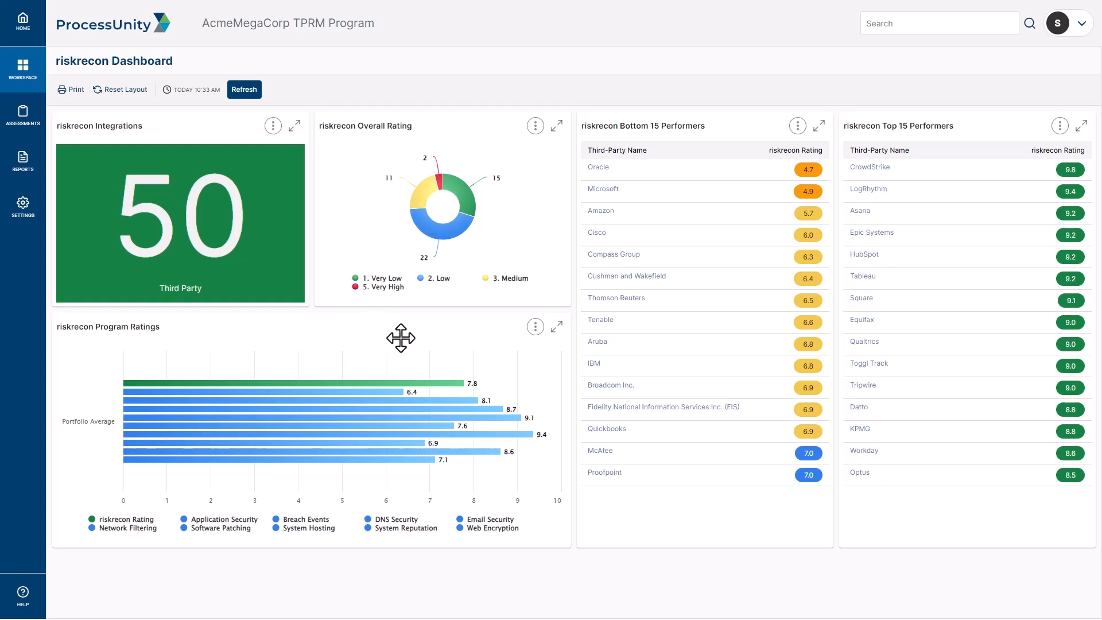
mouse_move(249, 523)
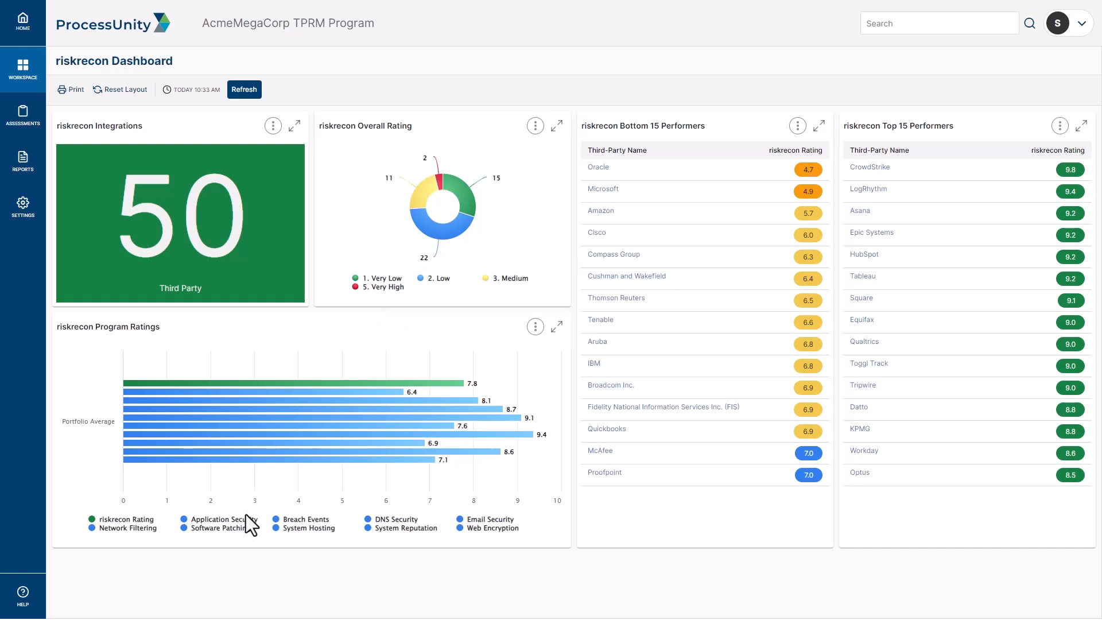
mouse_move(602, 515)
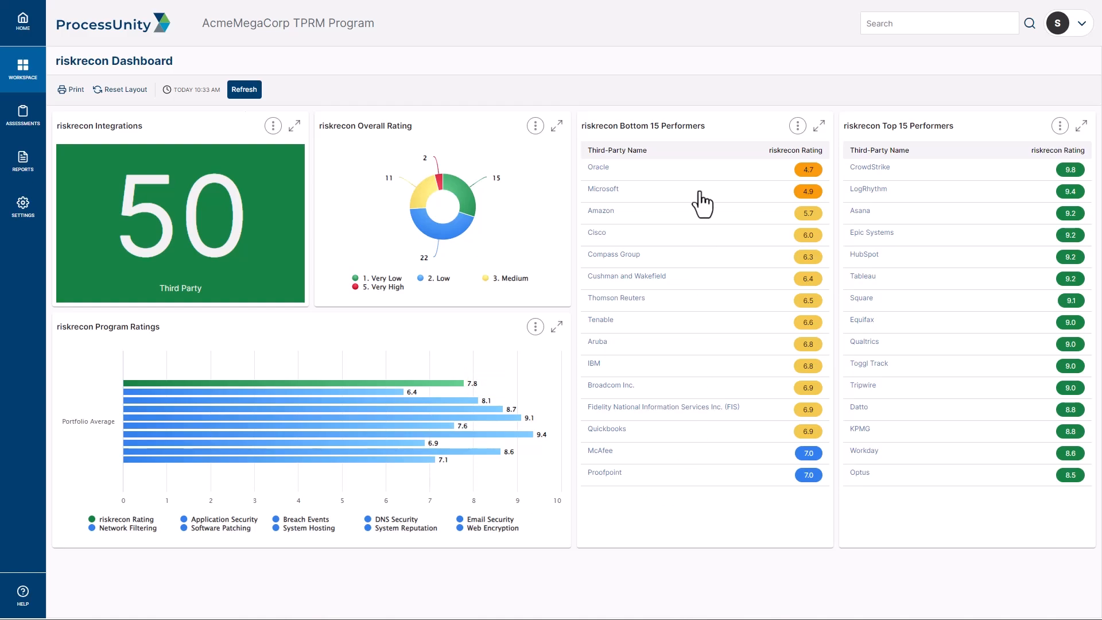
mouse_move(657, 181)
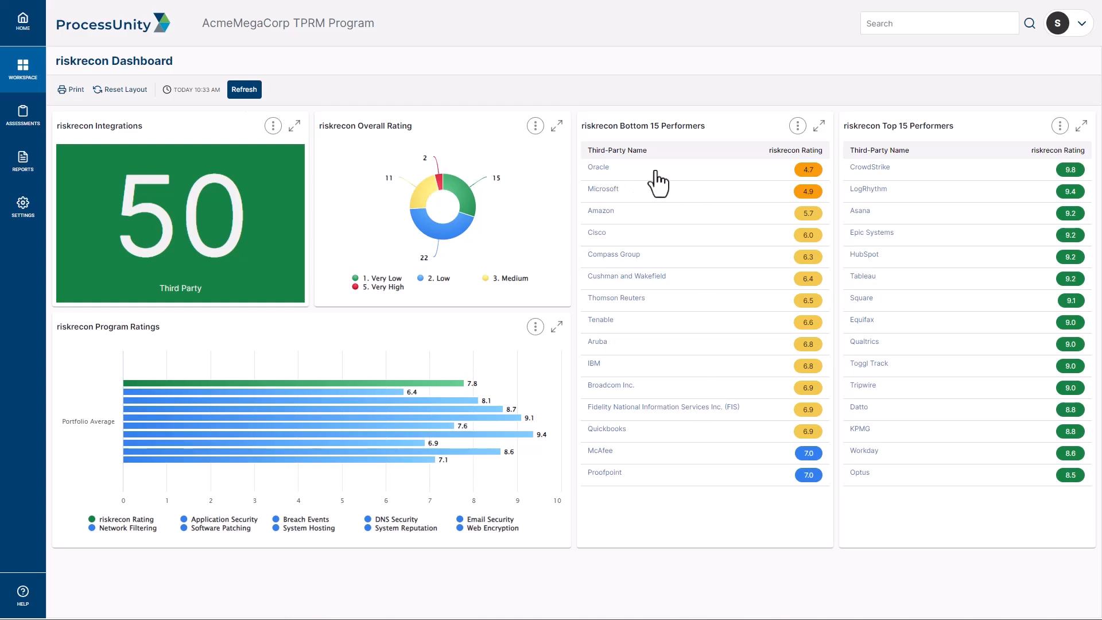
mouse_move(962, 181)
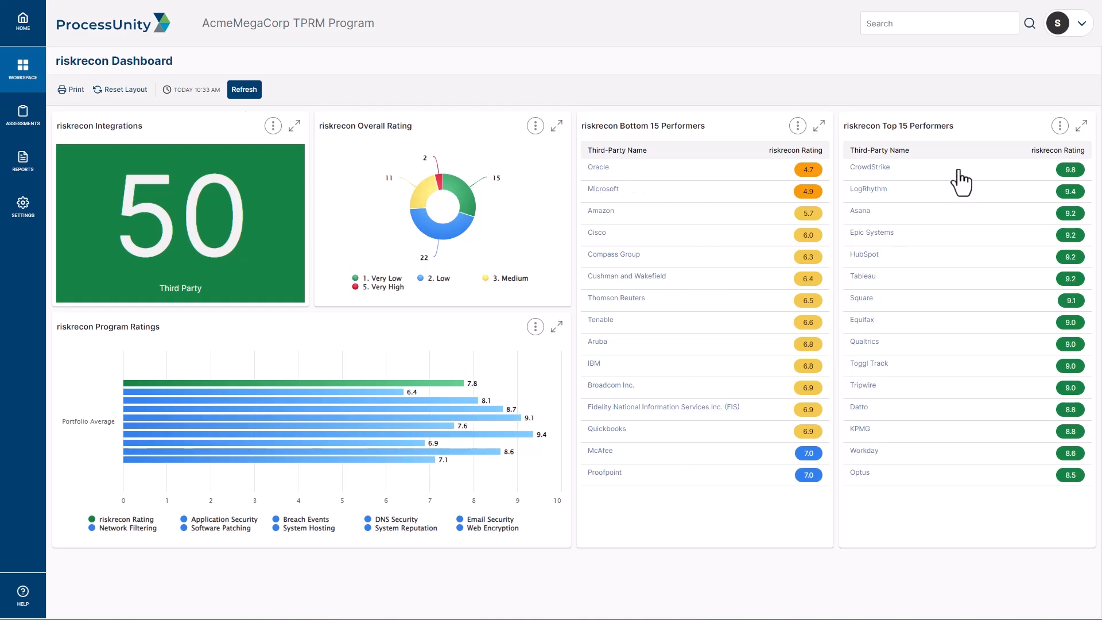
mouse_move(969, 324)
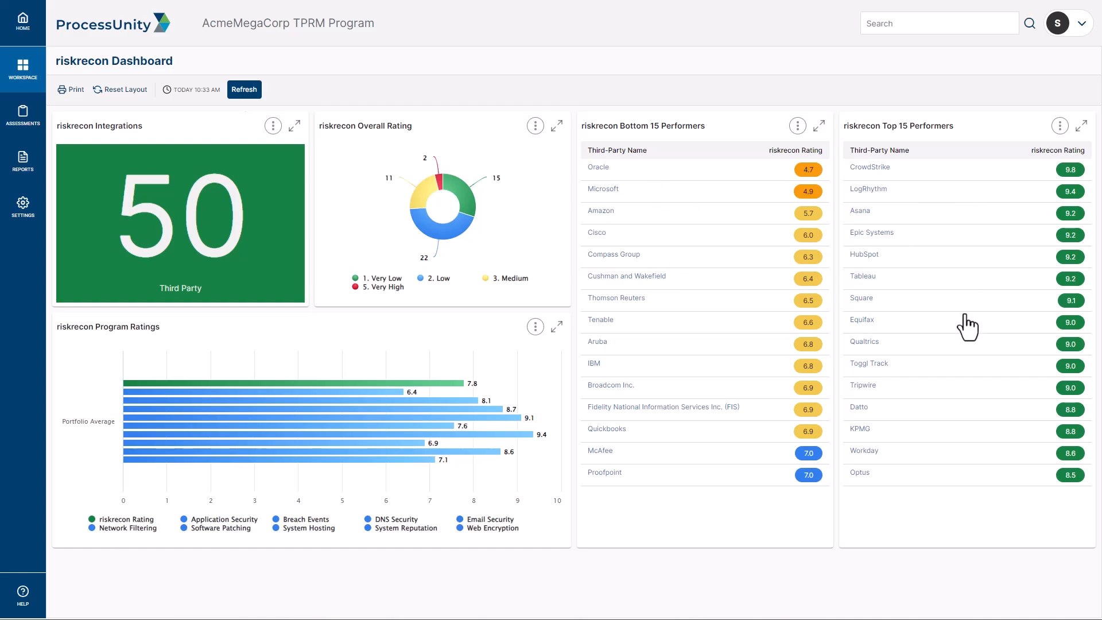
mouse_move(622, 200)
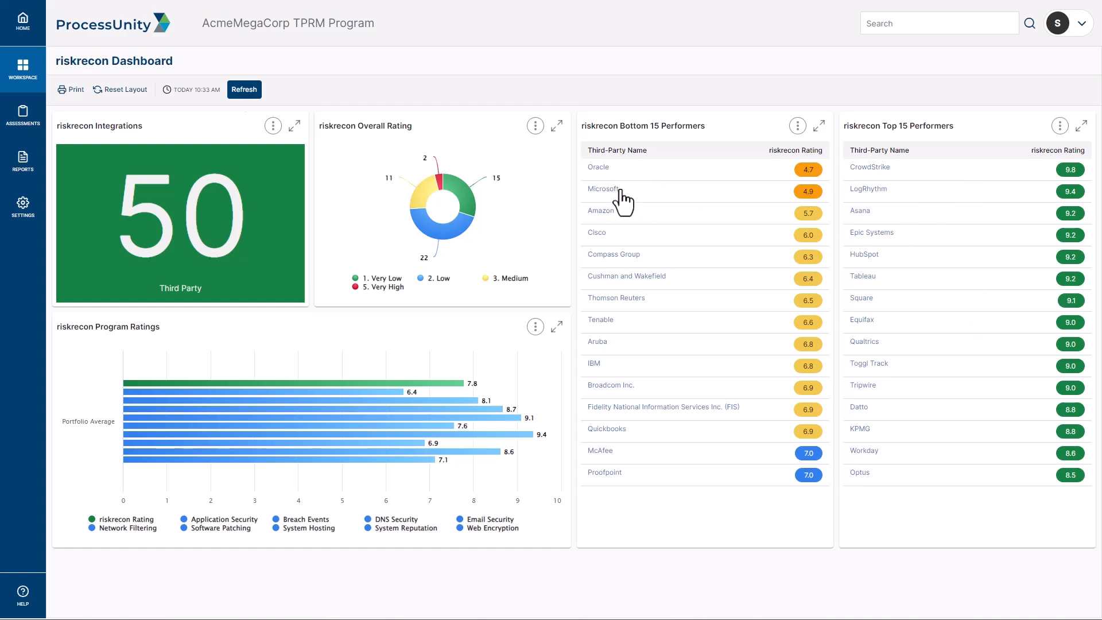
mouse_move(603, 188)
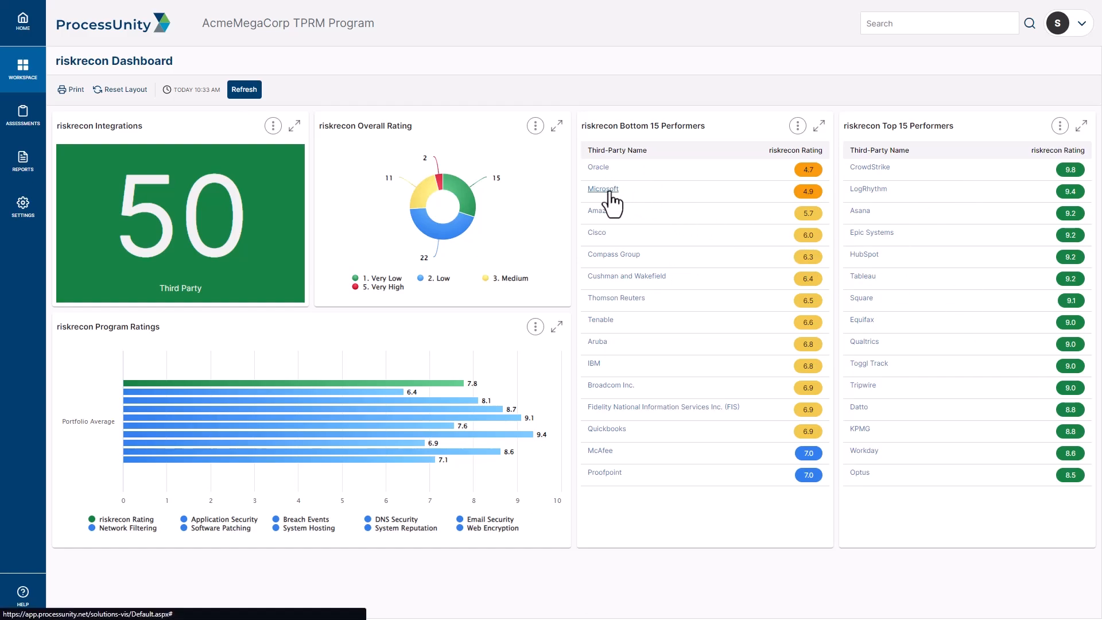
View Microsoft's record from Bottom 15 Performers, showing riskrecon rating 4.9 and category scores
click(602, 188)
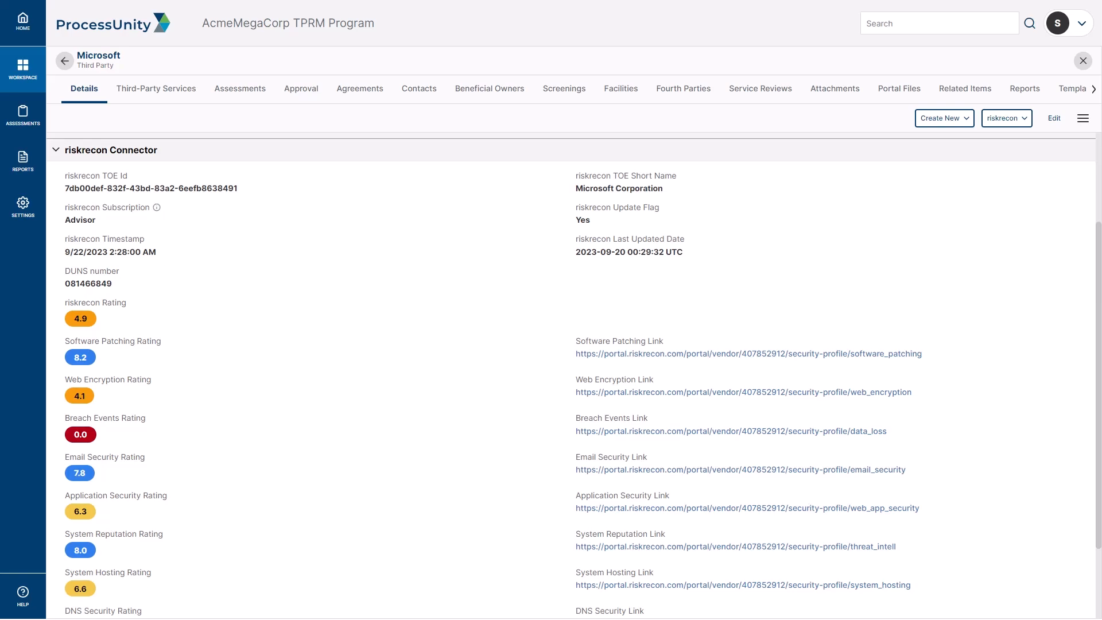
mouse_move(407, 294)
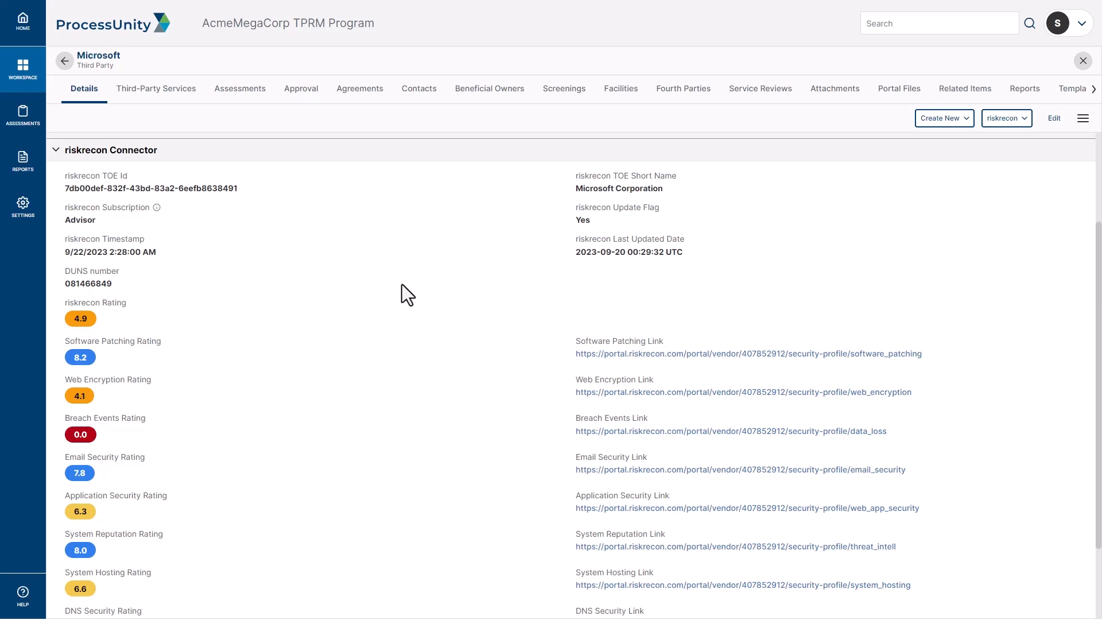
mouse_move(406, 202)
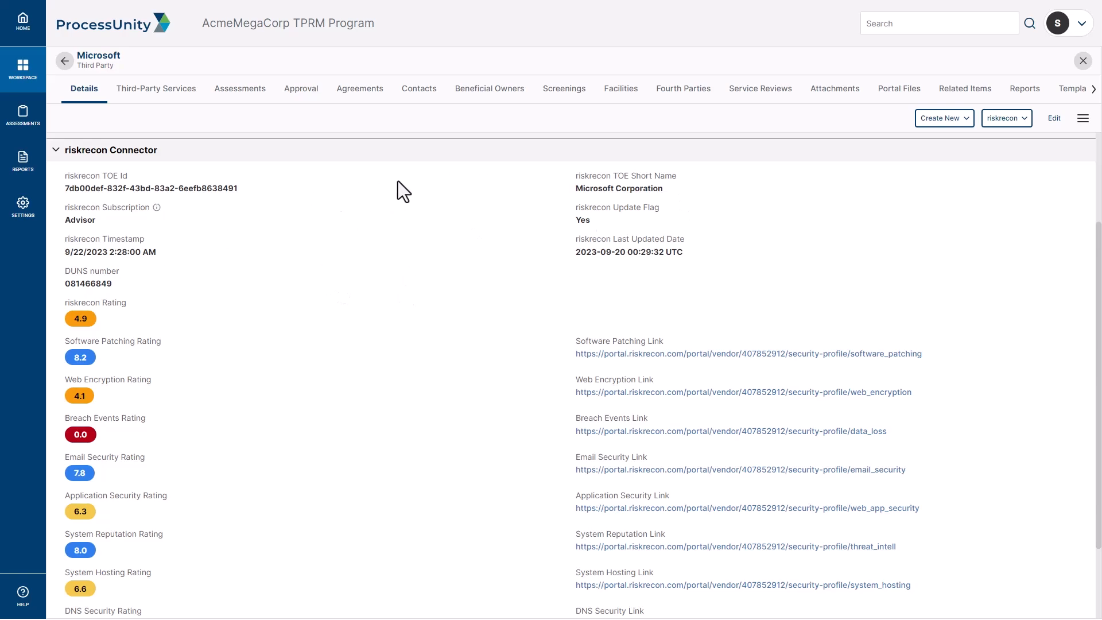
mouse_move(516, 217)
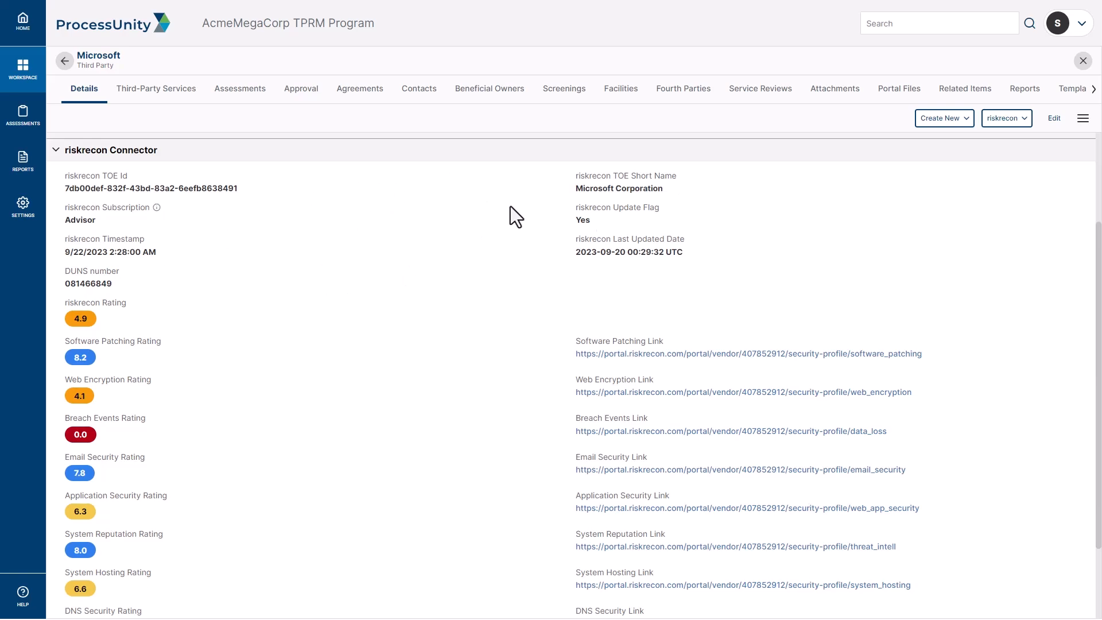
mouse_move(277, 198)
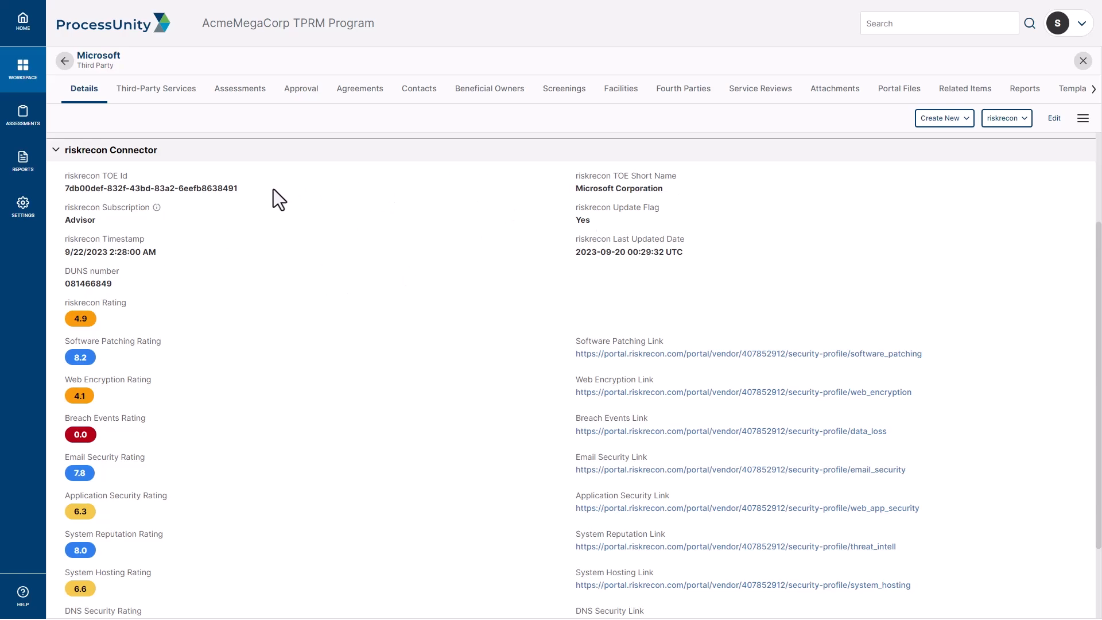
mouse_move(260, 204)
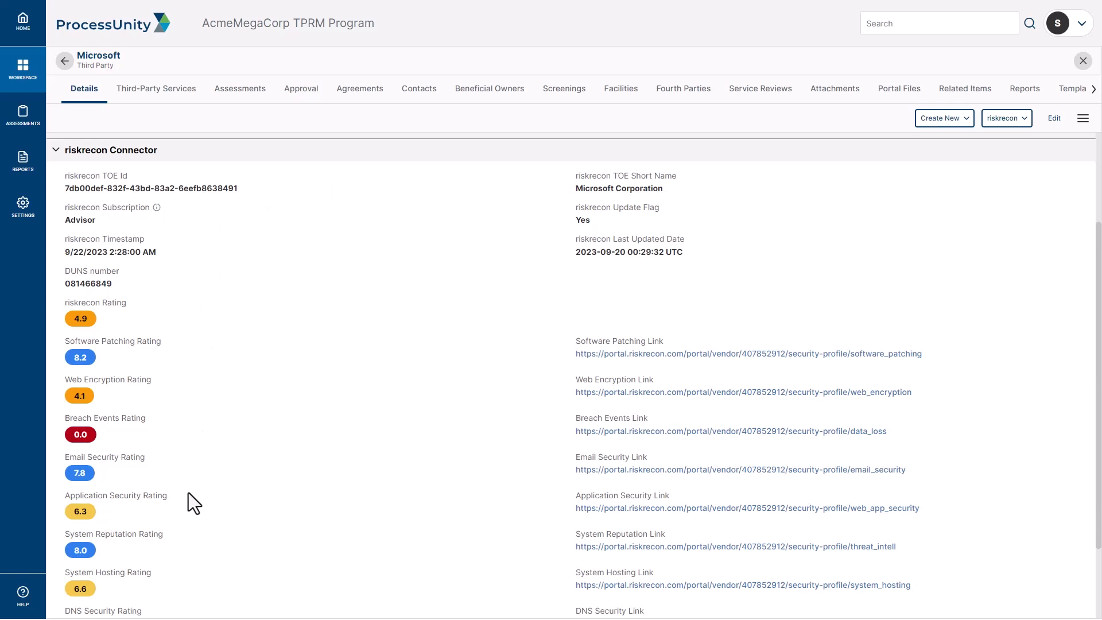
mouse_move(588, 192)
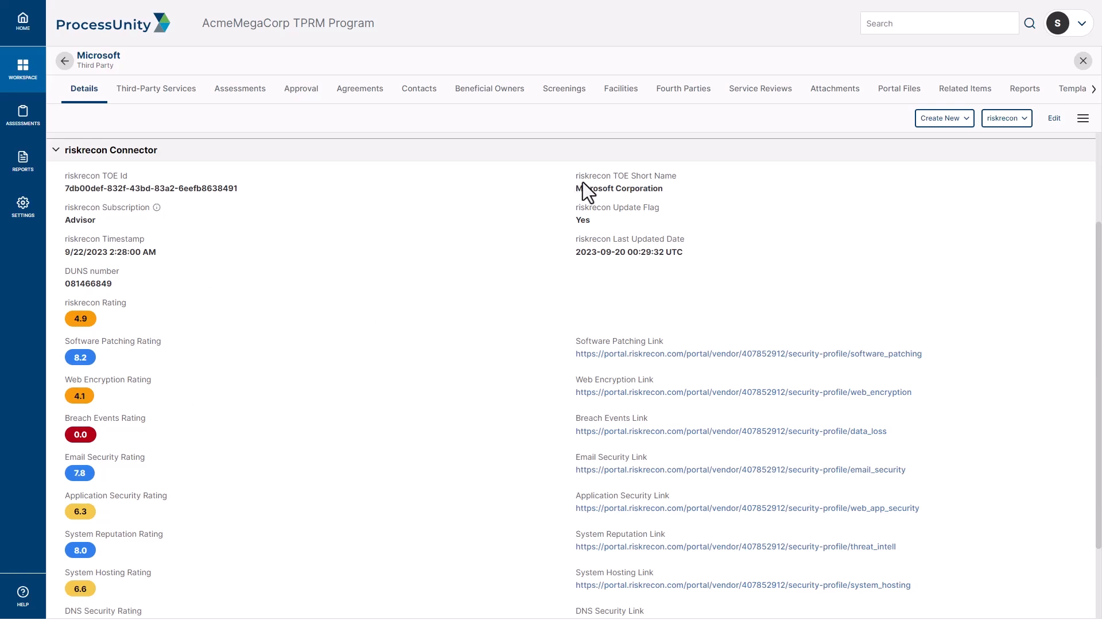
mouse_move(674, 202)
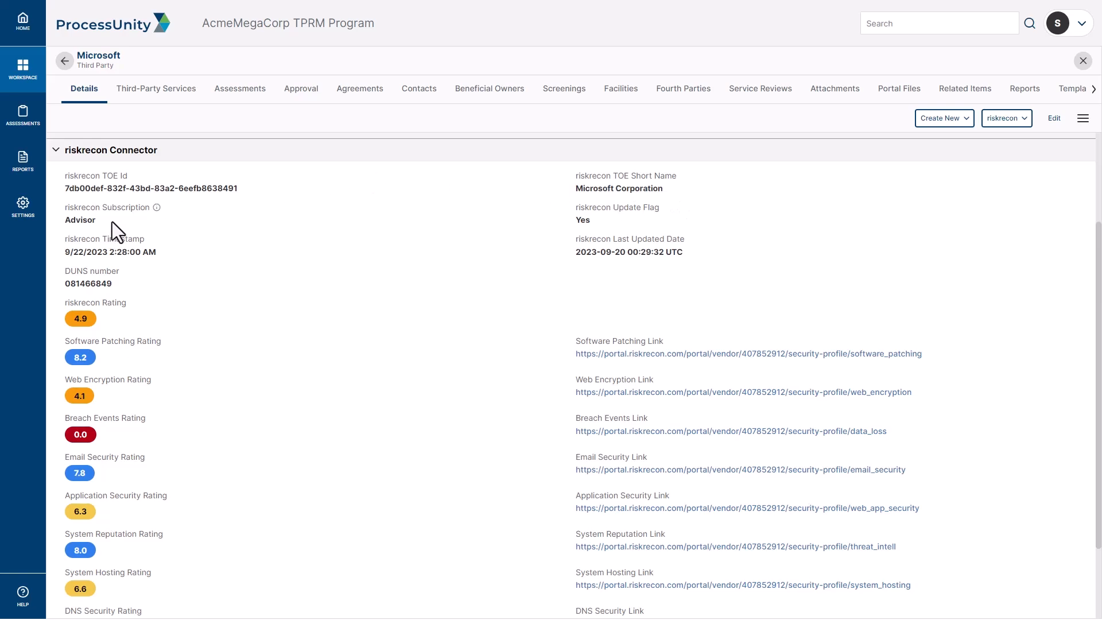
mouse_move(603, 228)
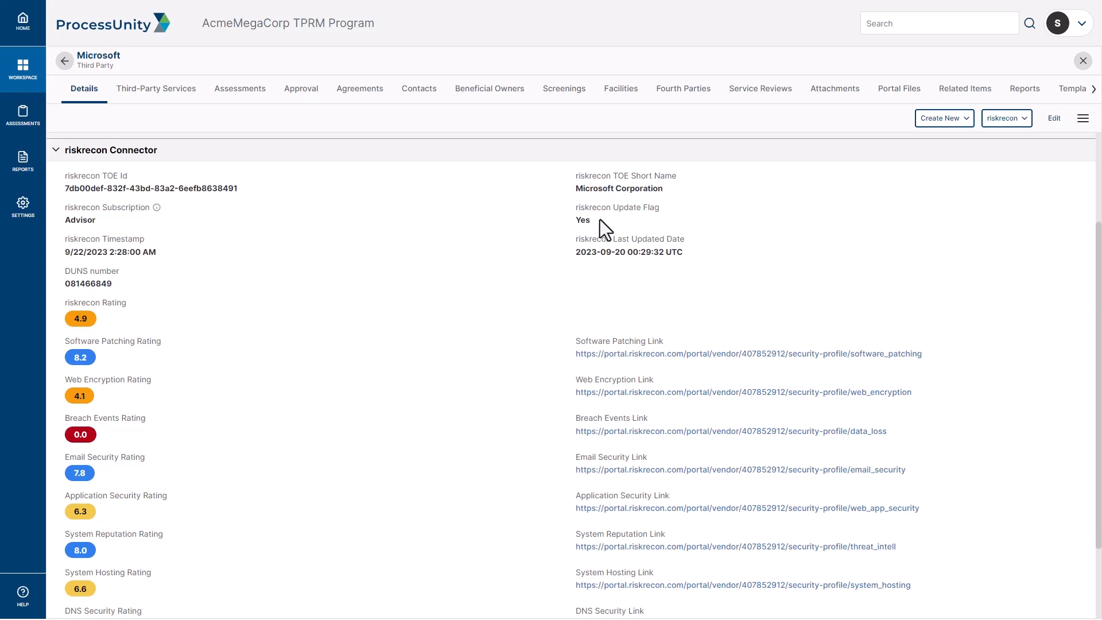
mouse_move(520, 222)
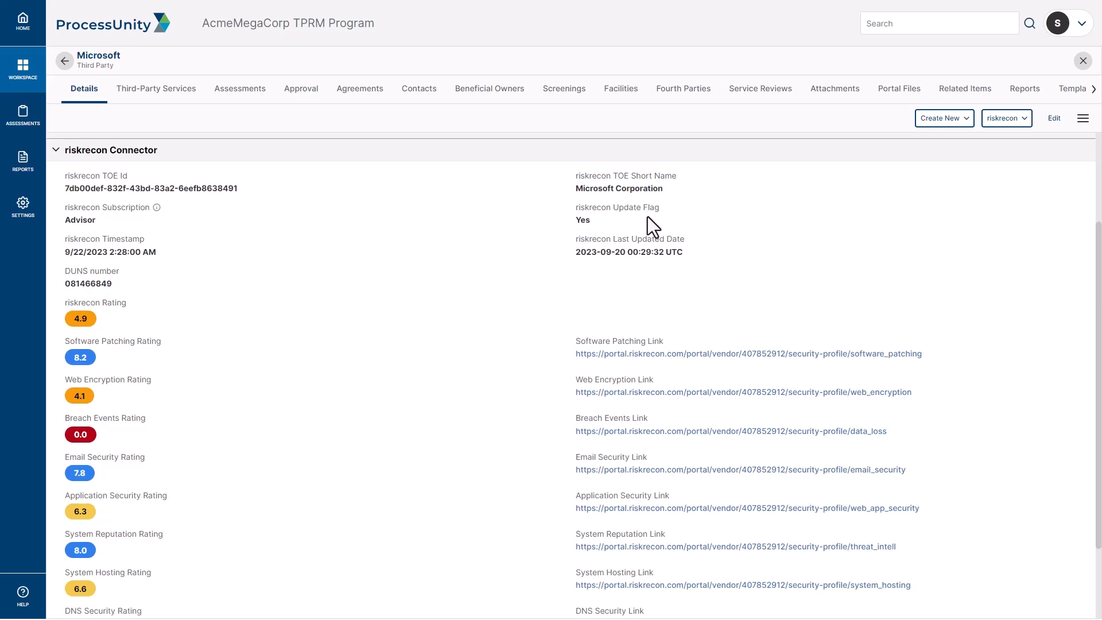
mouse_move(652, 233)
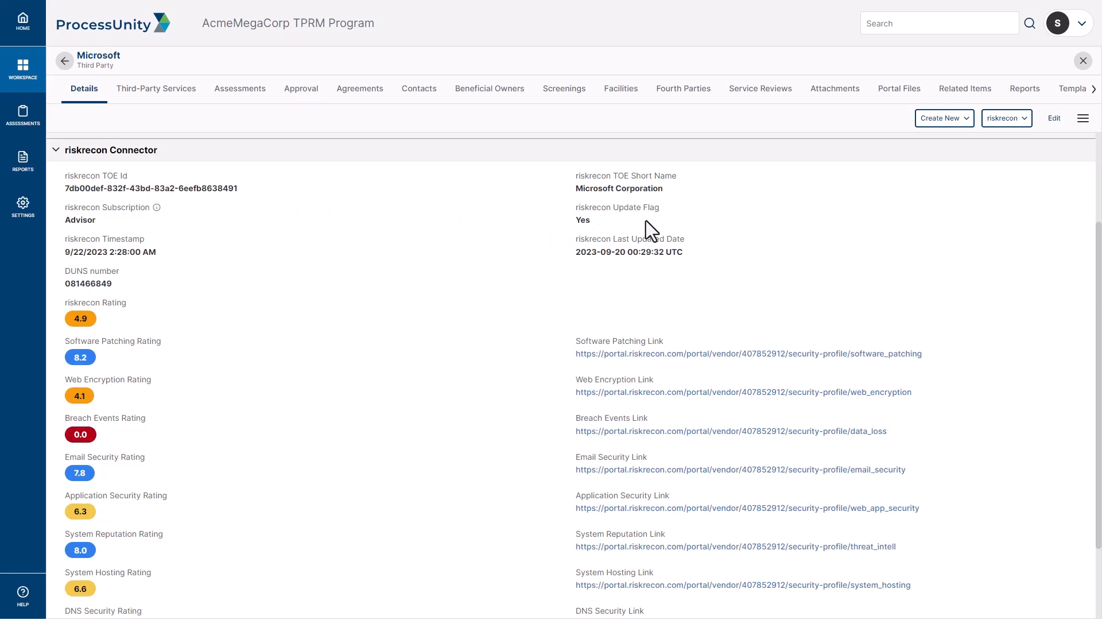
mouse_move(624, 239)
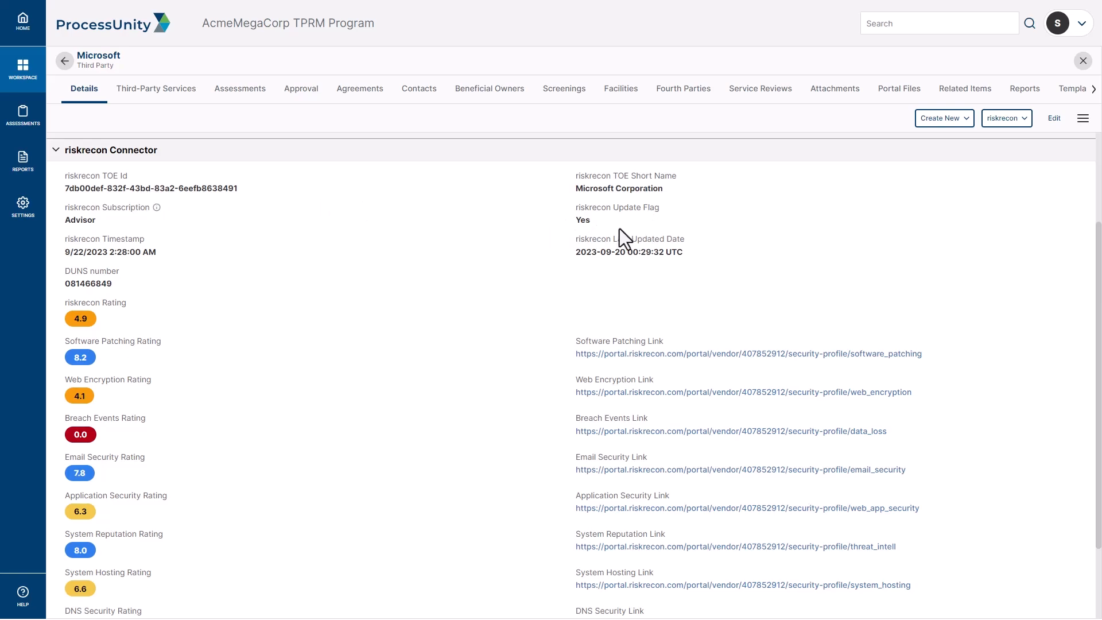
mouse_move(596, 232)
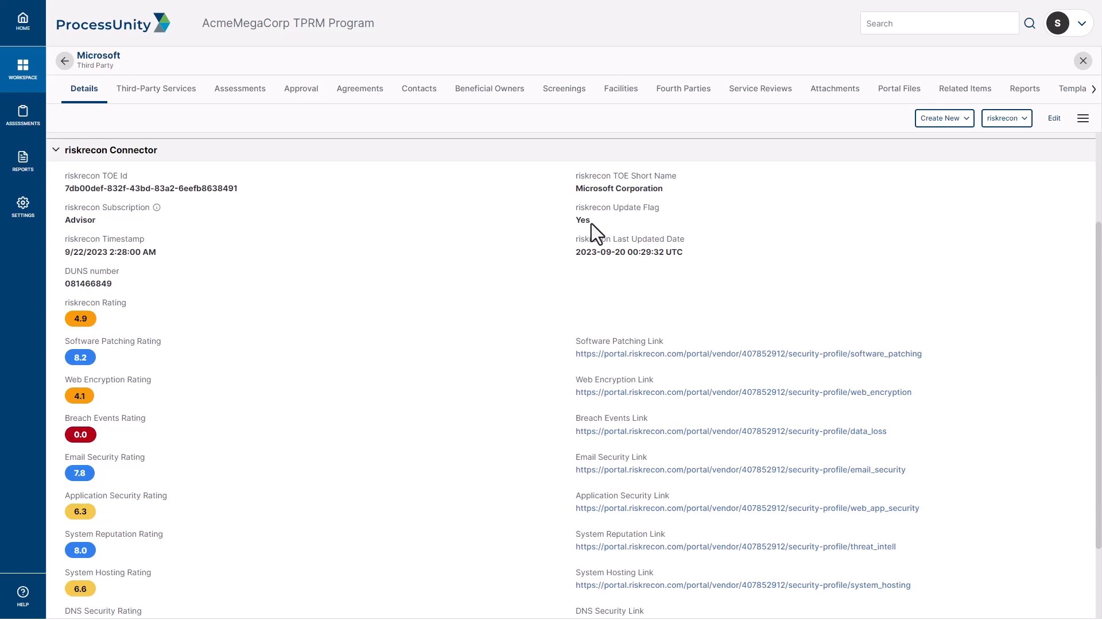
Reveal the riskrecon connector actions: Screen, Search and Select, Disable
click(1006, 119)
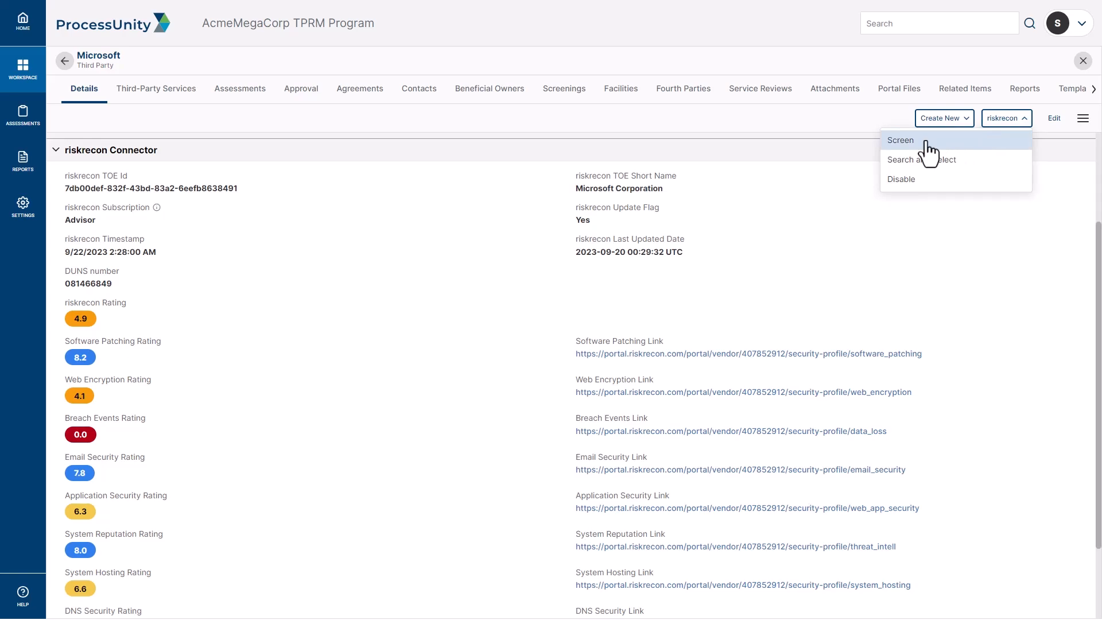
mouse_move(668, 225)
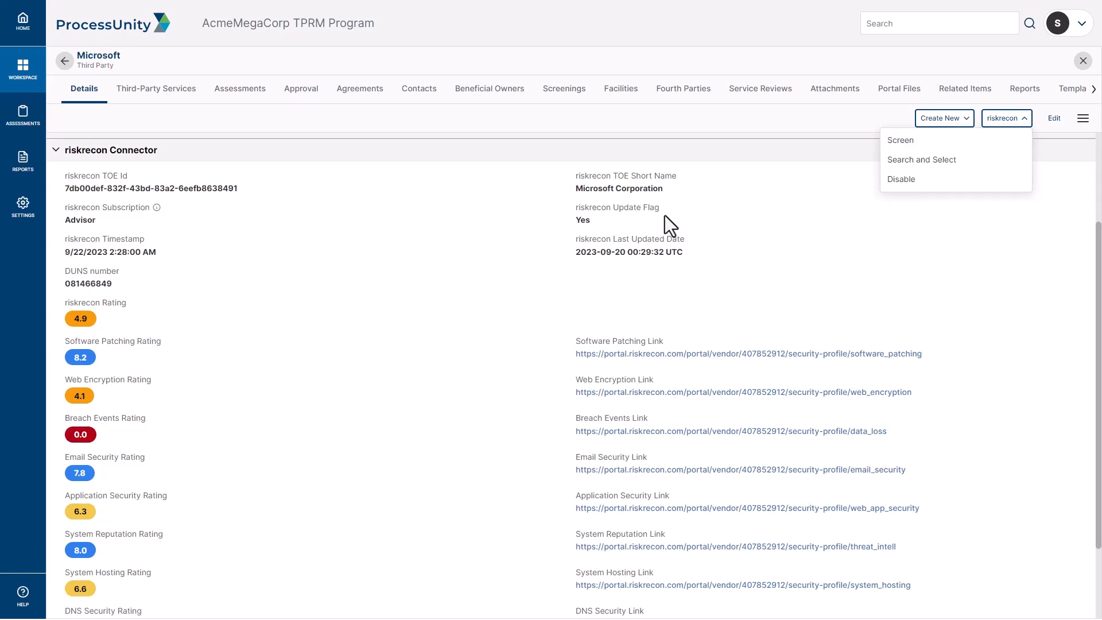
click(1006, 117)
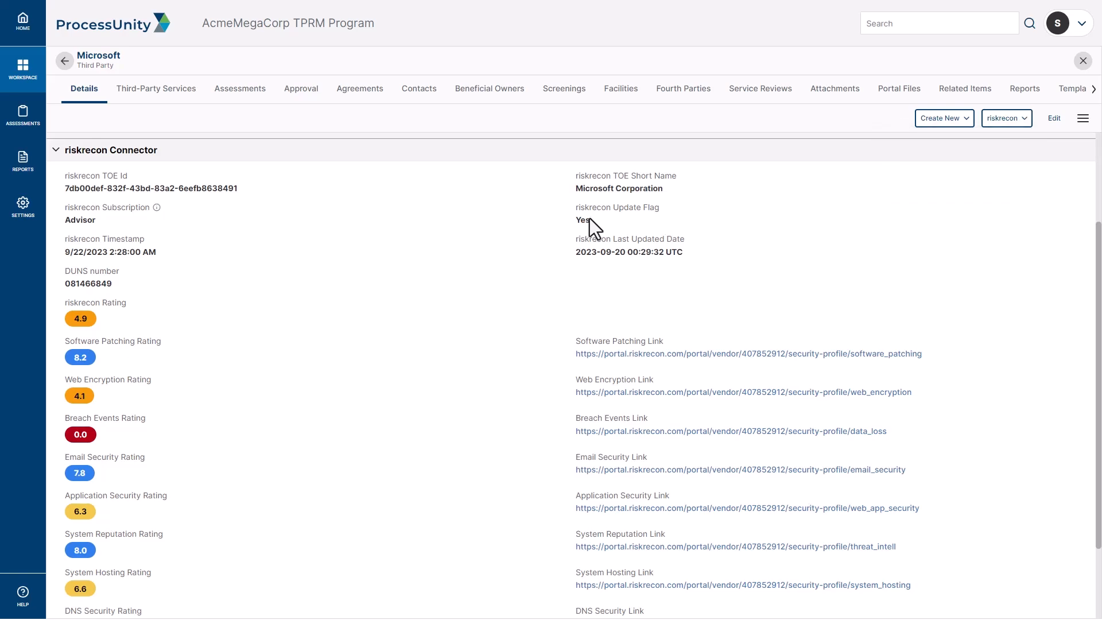
mouse_move(111, 273)
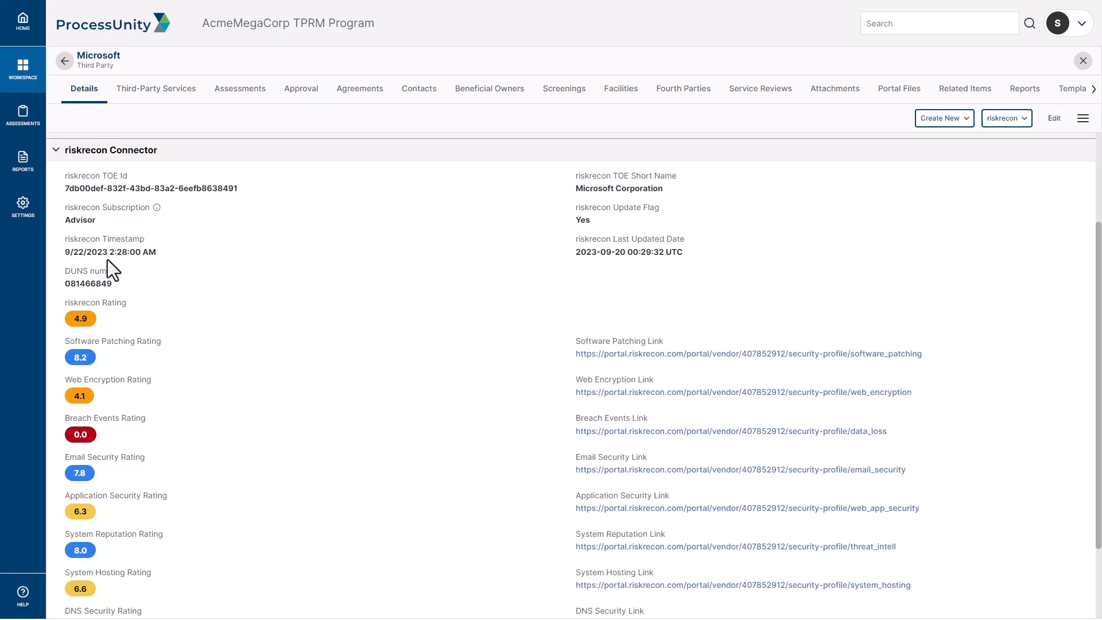
double_click(133, 251)
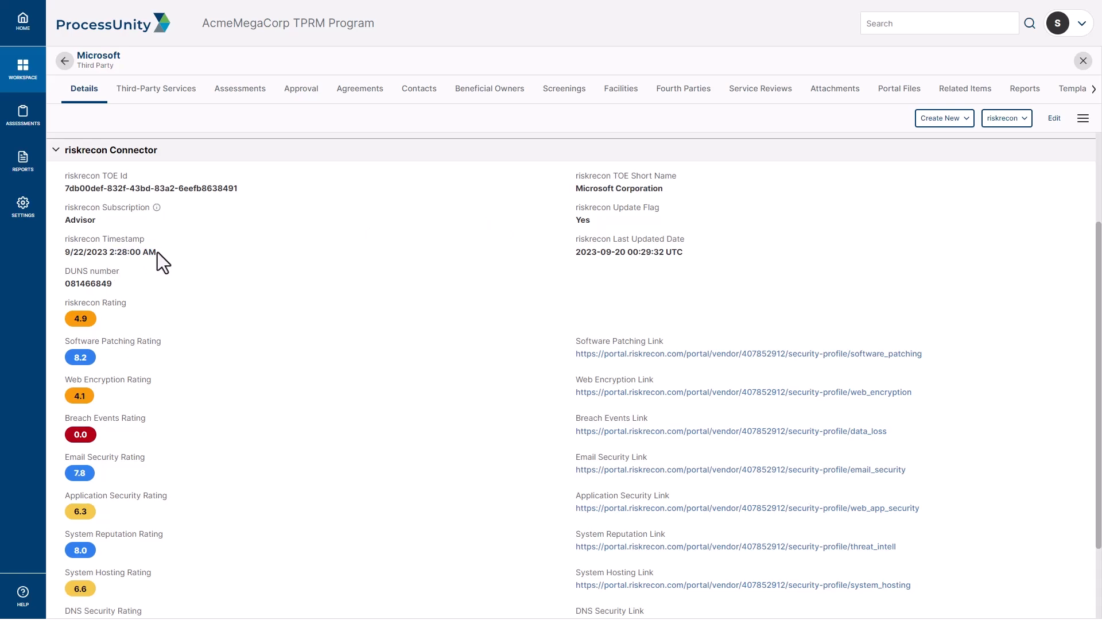
mouse_move(593, 232)
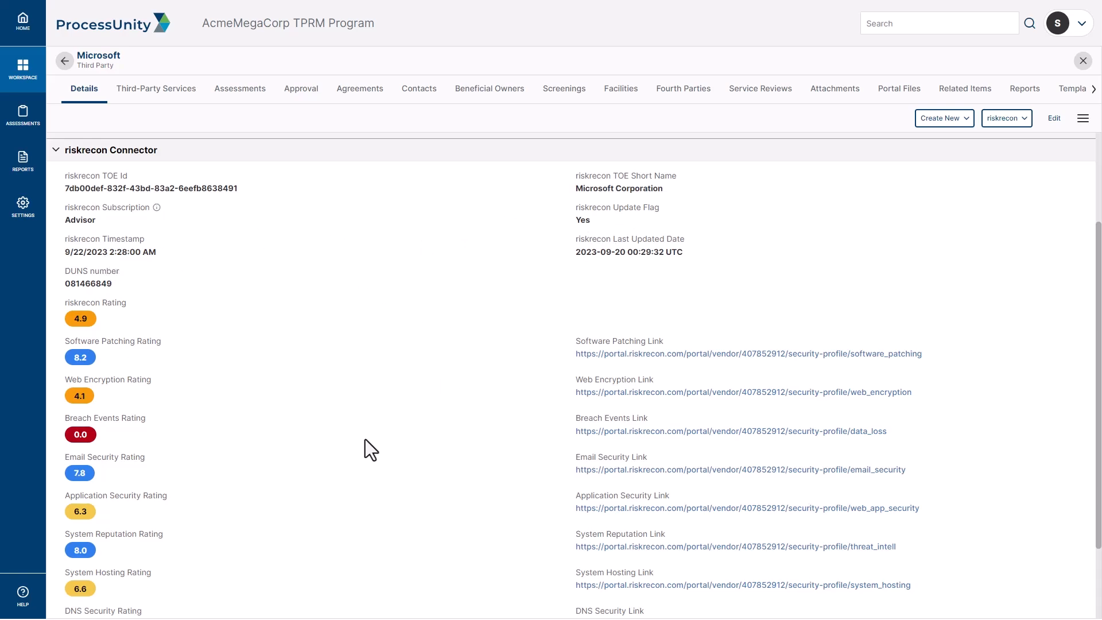
mouse_move(192, 268)
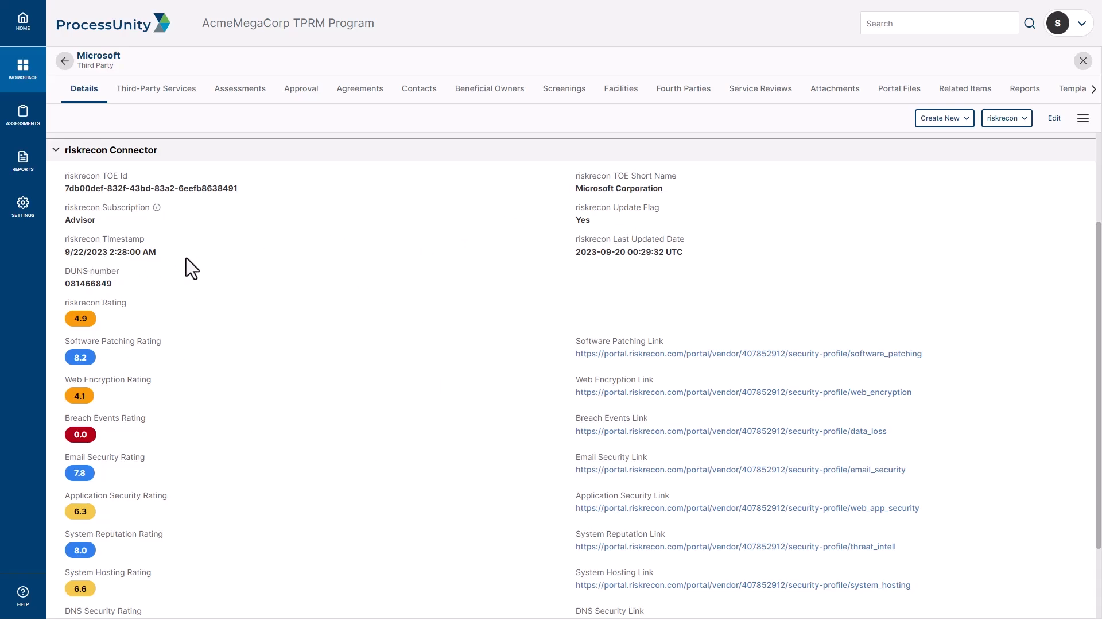
mouse_move(66, 265)
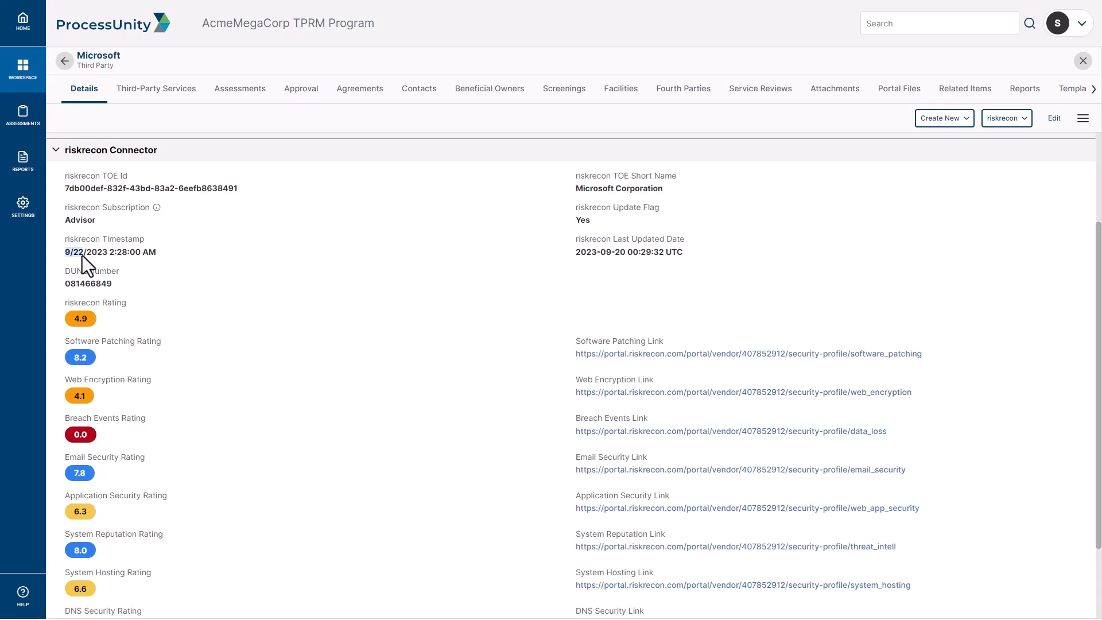
mouse_move(595, 280)
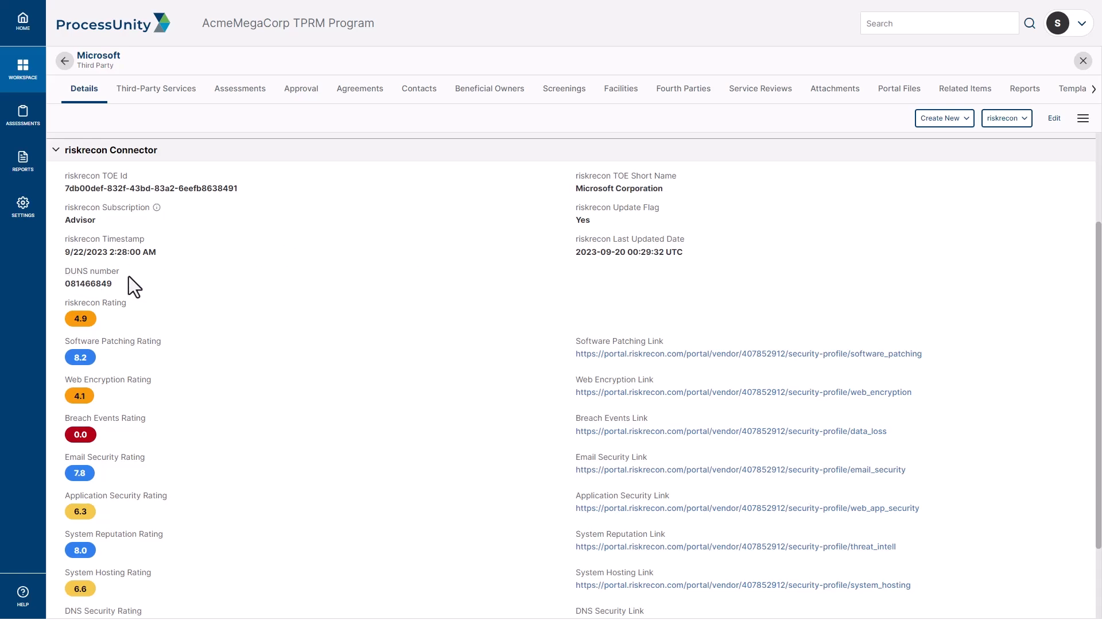
mouse_move(127, 295)
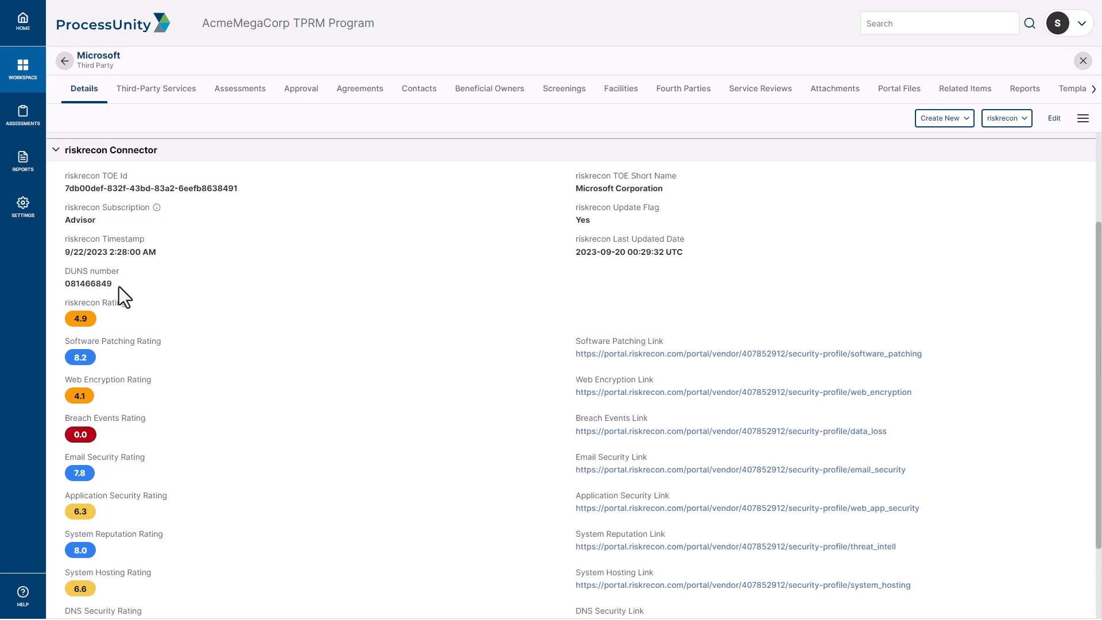
mouse_move(576, 298)
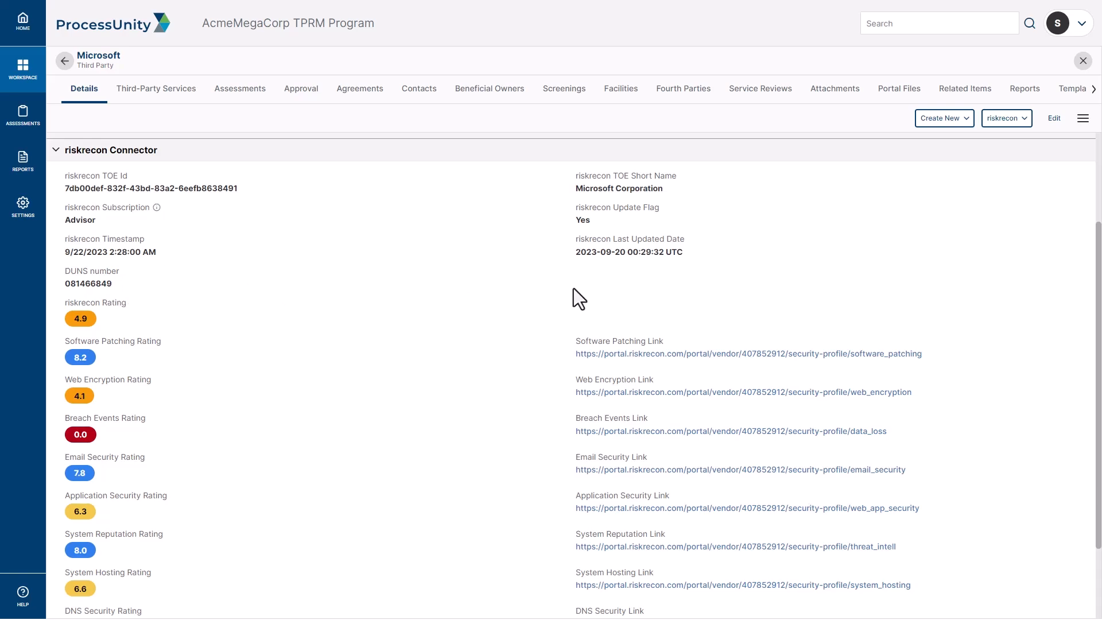
mouse_move(1018, 151)
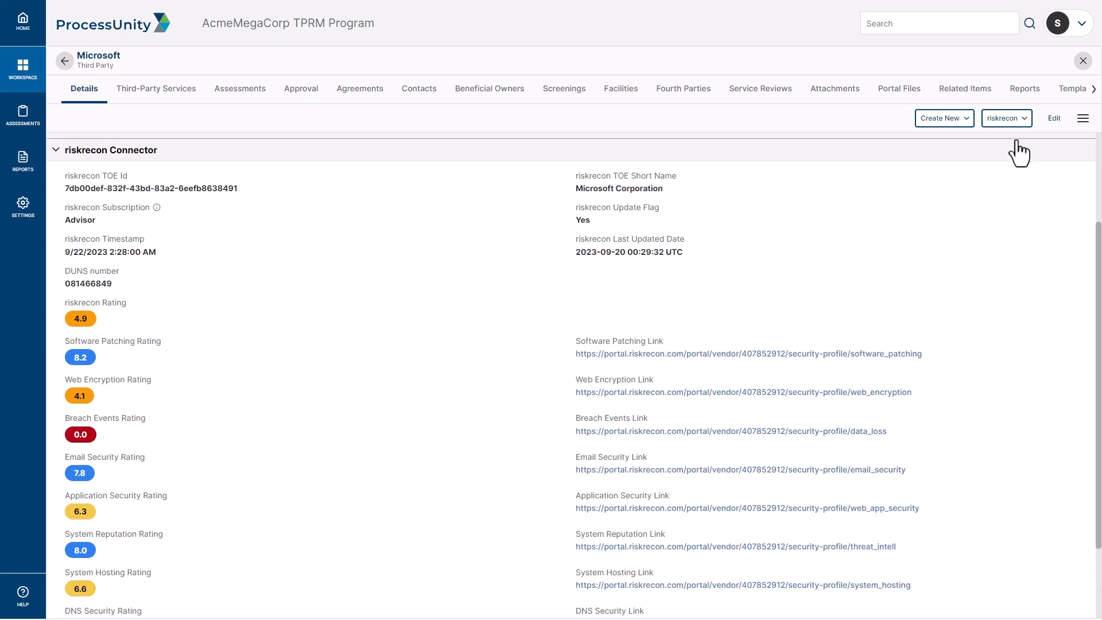
Run a riskrecon Screen of Microsoft and acknowledge the Screen Complete alert, updating the timestamp to 9/22/2023 10:46:46 AM
click(1005, 117)
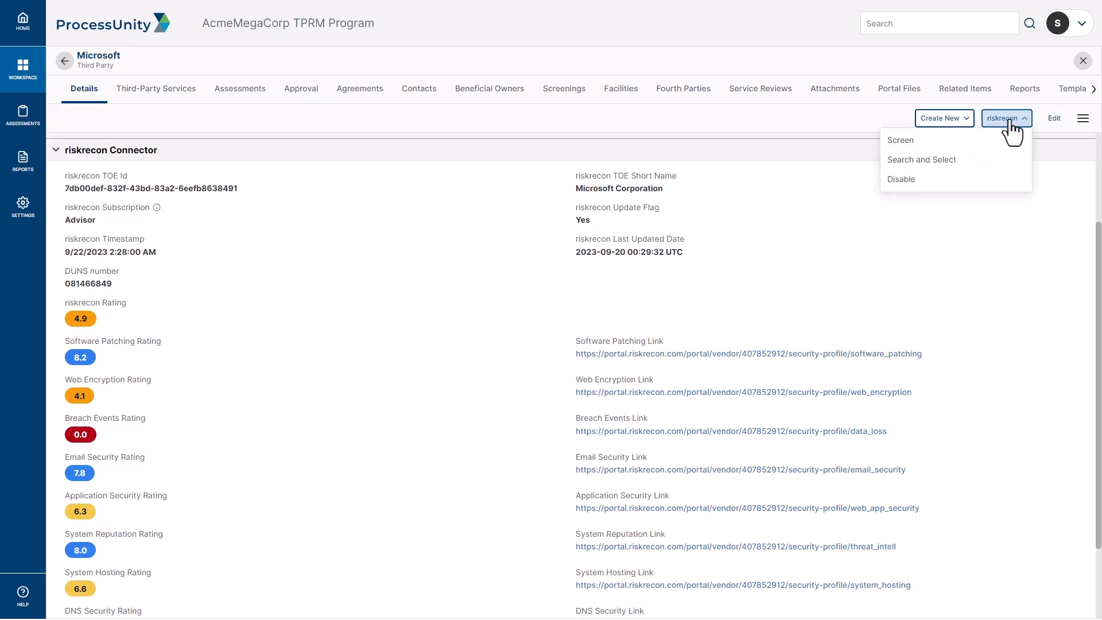
mouse_move(900, 140)
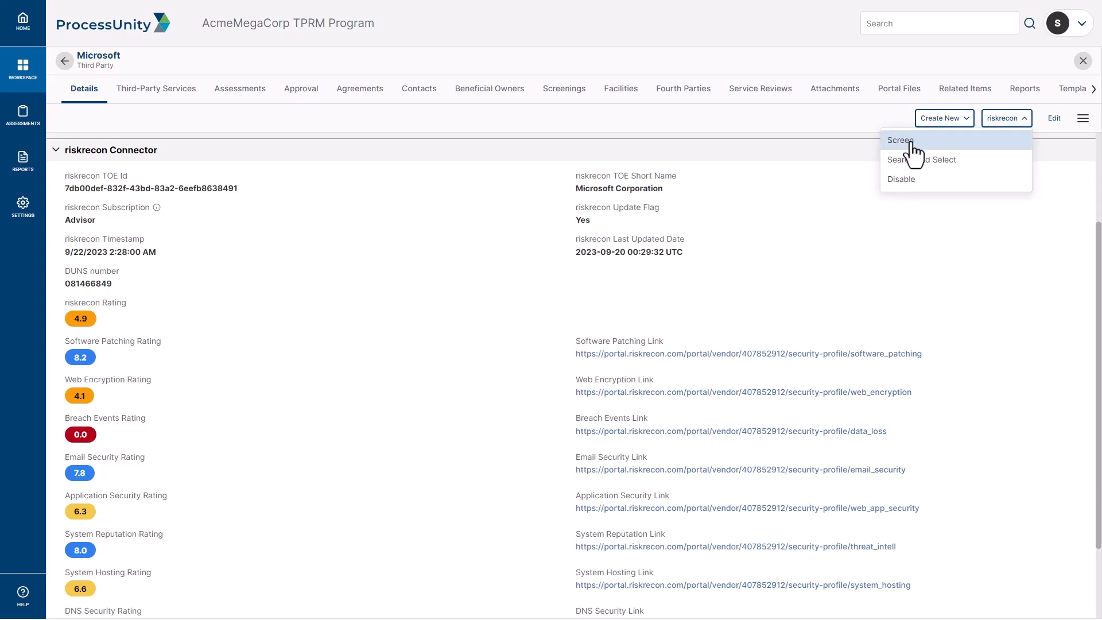
click(900, 140)
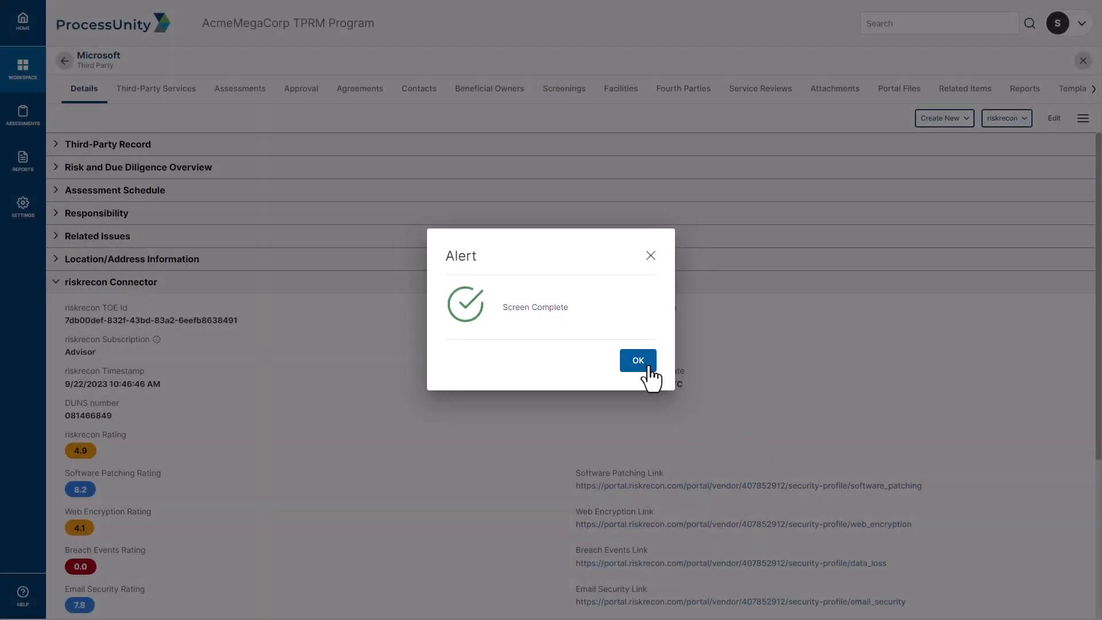
click(637, 359)
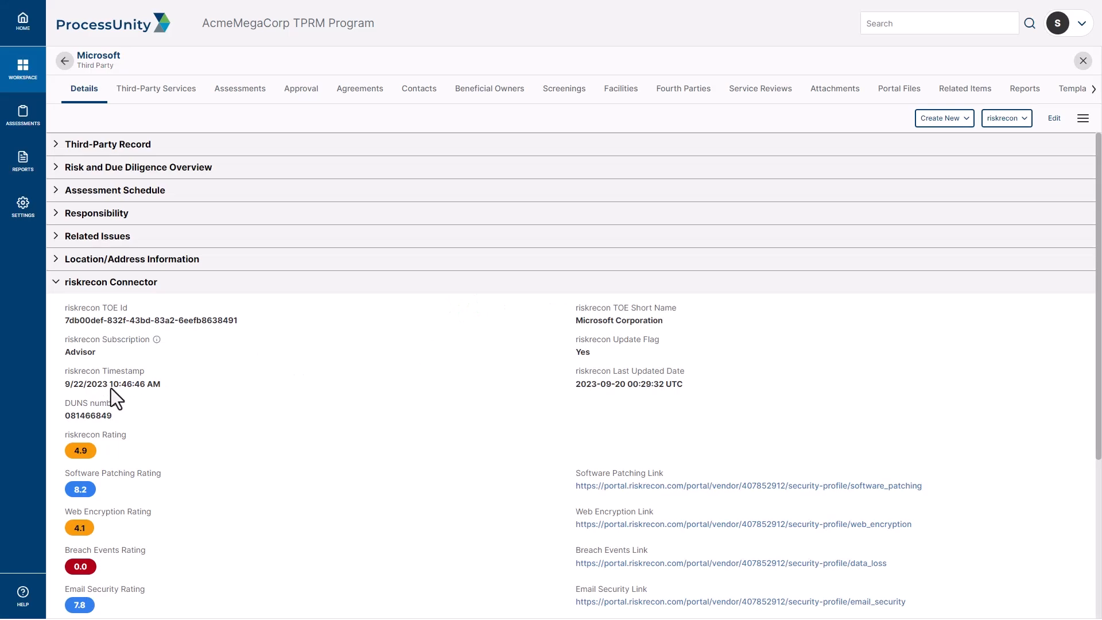
mouse_move(597, 398)
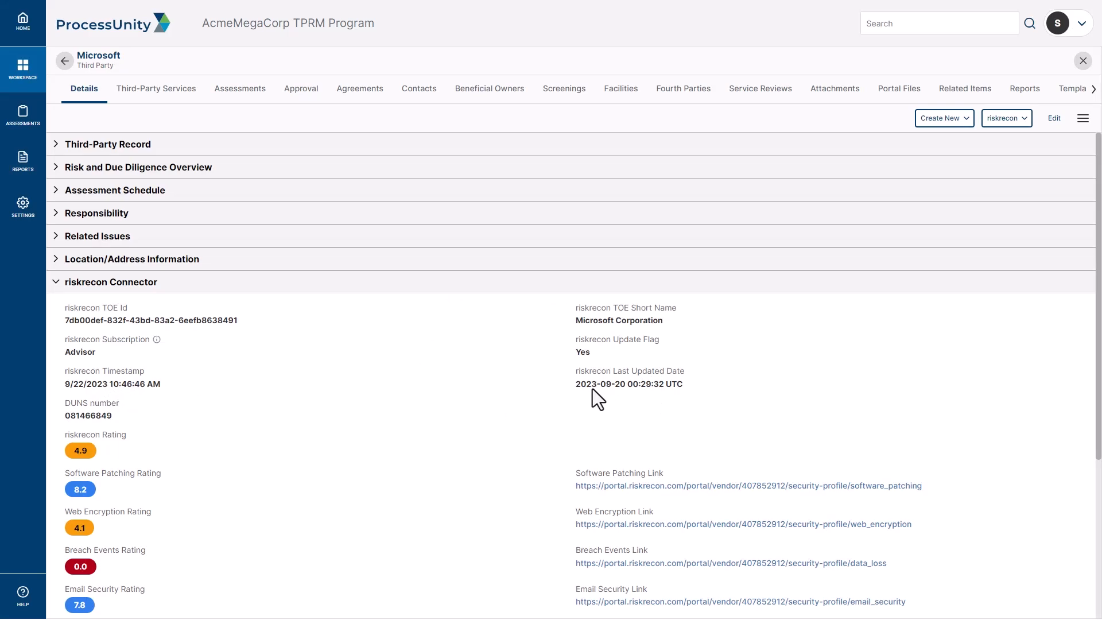
mouse_move(599, 396)
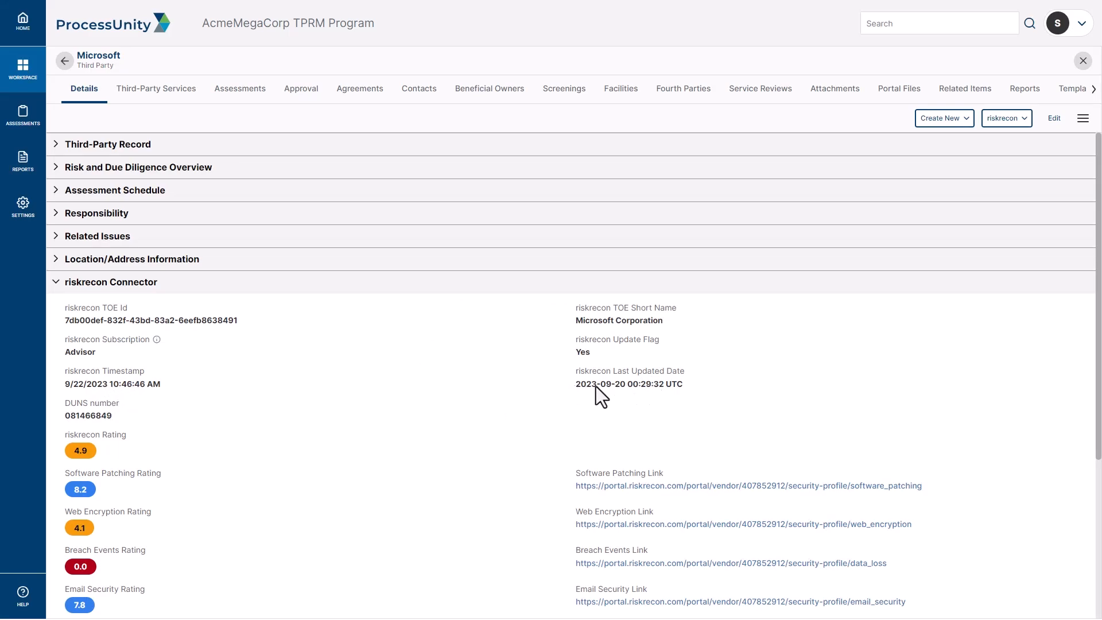
mouse_move(612, 394)
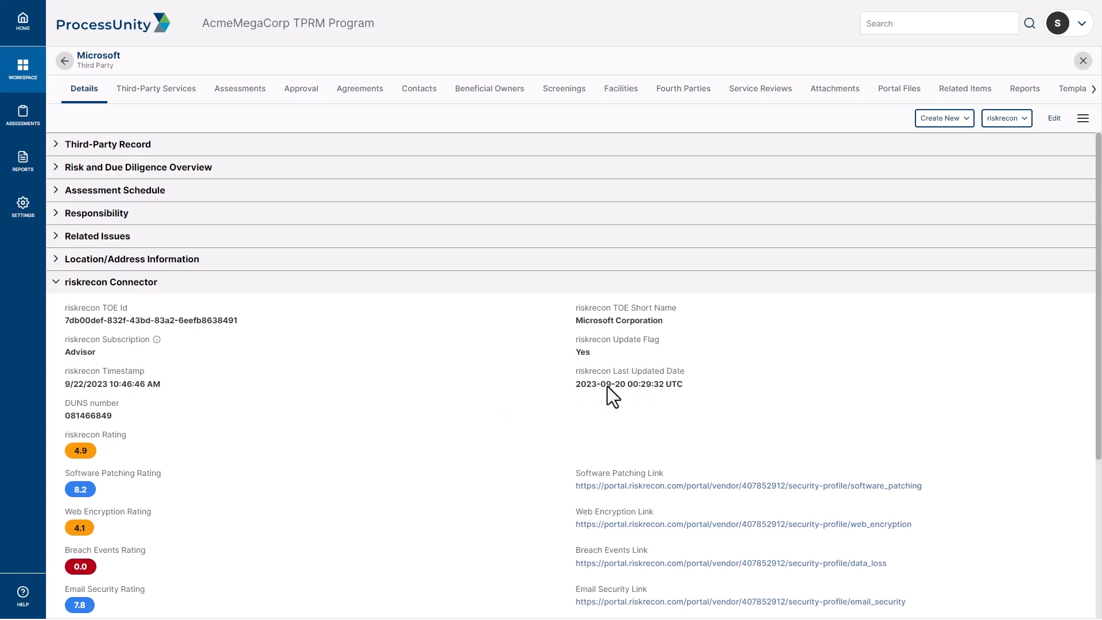
scroll(down, 3)
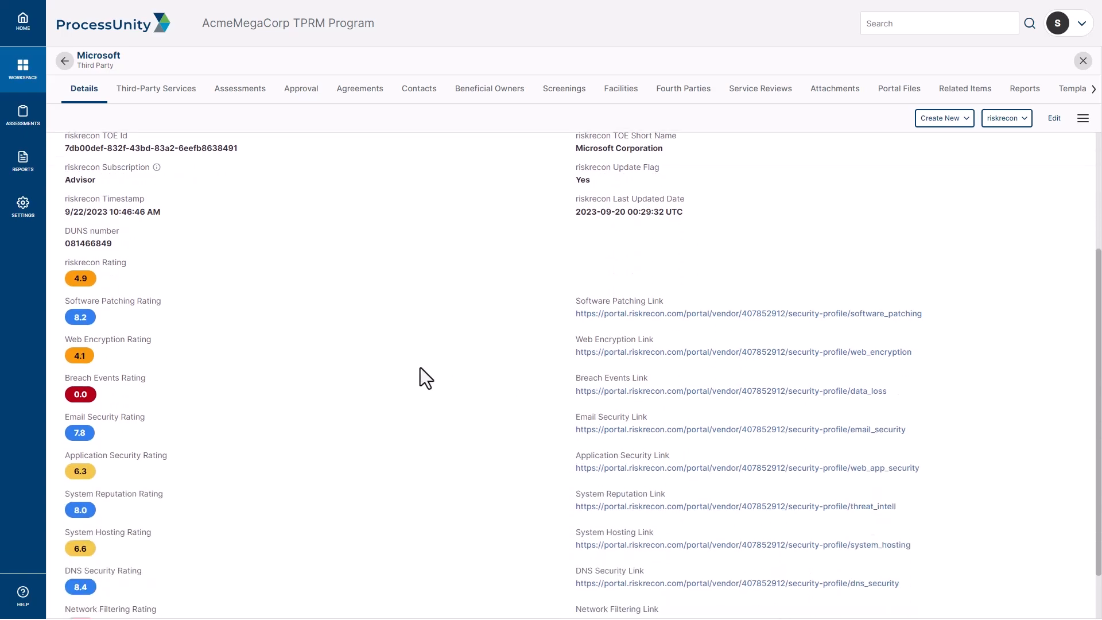
scroll(down, 3)
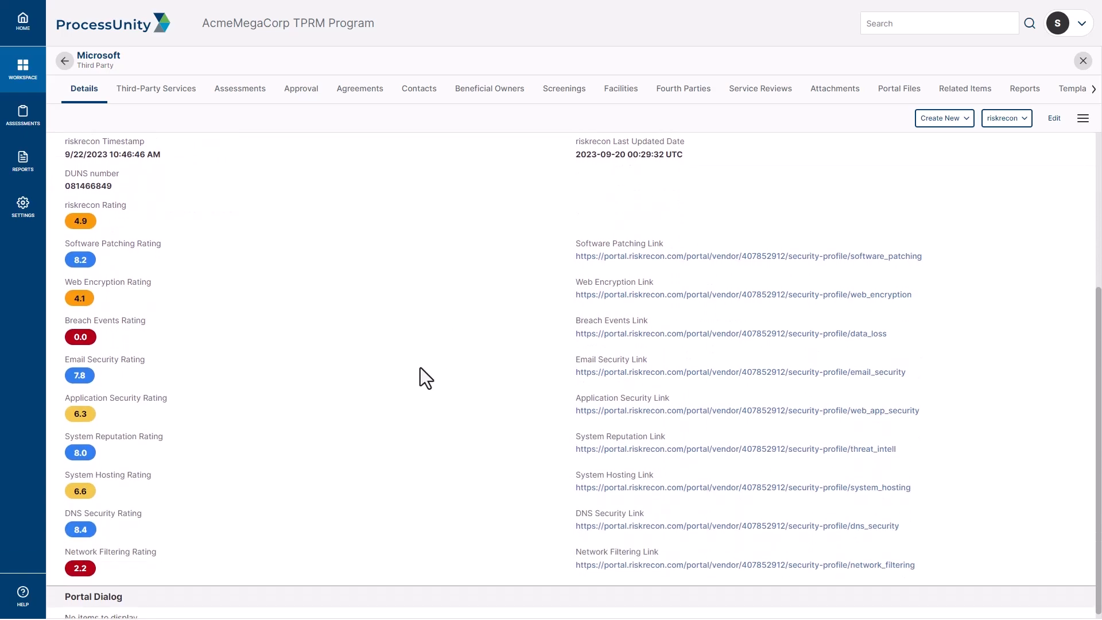
mouse_move(280, 312)
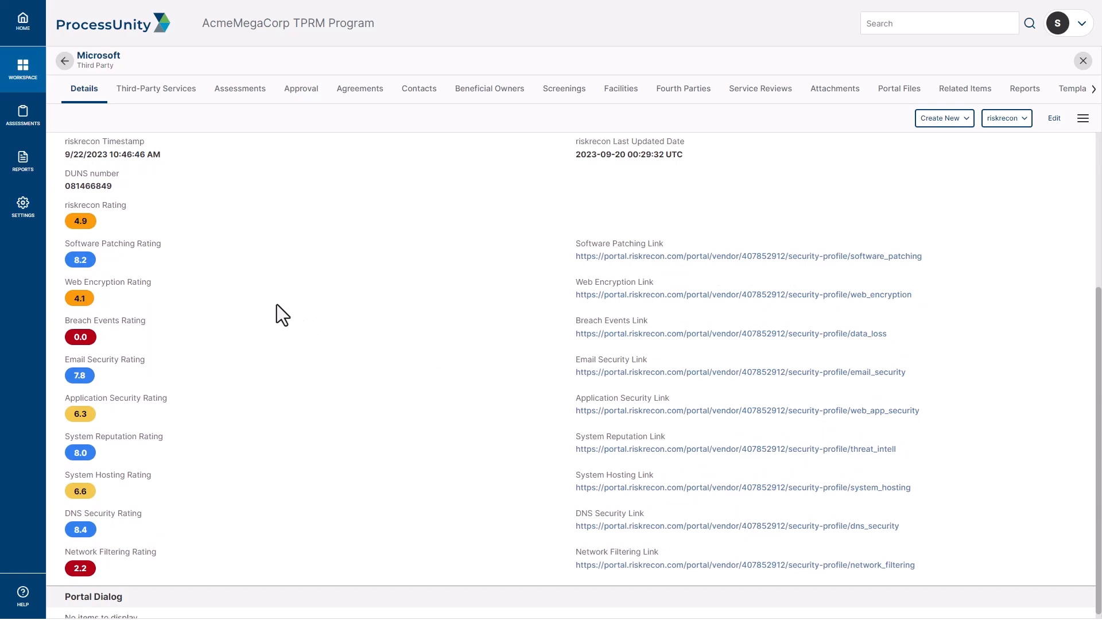
mouse_move(79, 224)
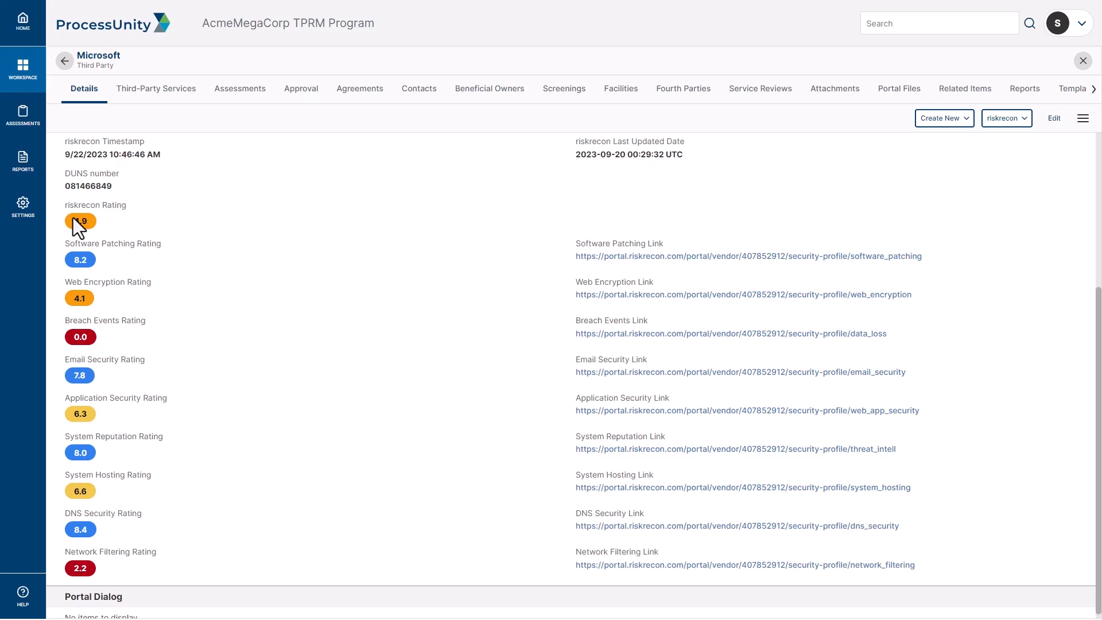
mouse_move(111, 231)
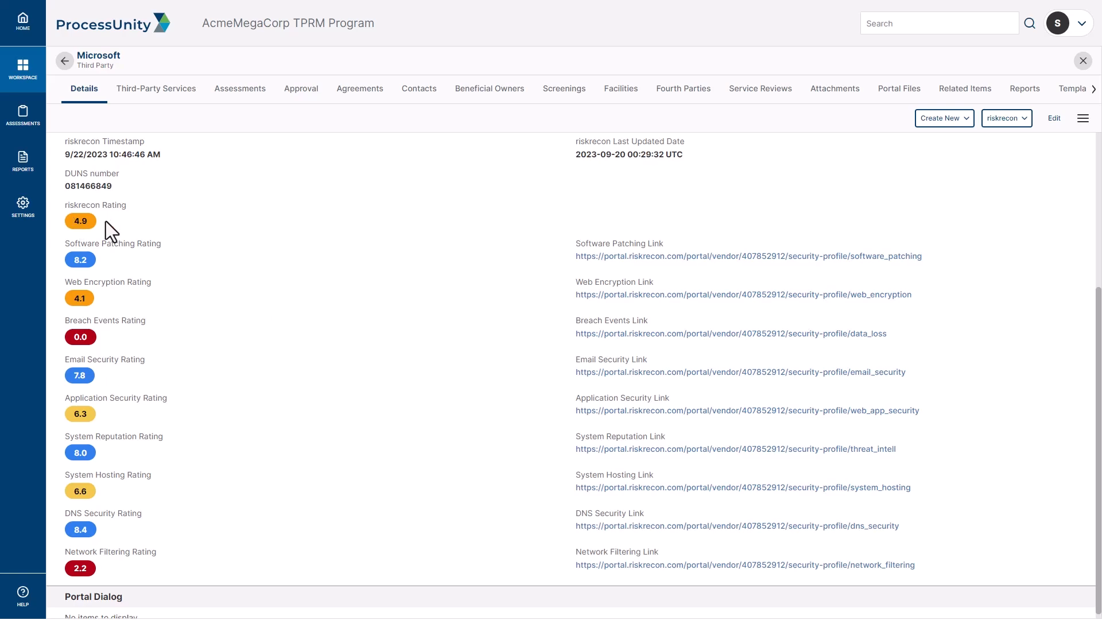
mouse_move(172, 230)
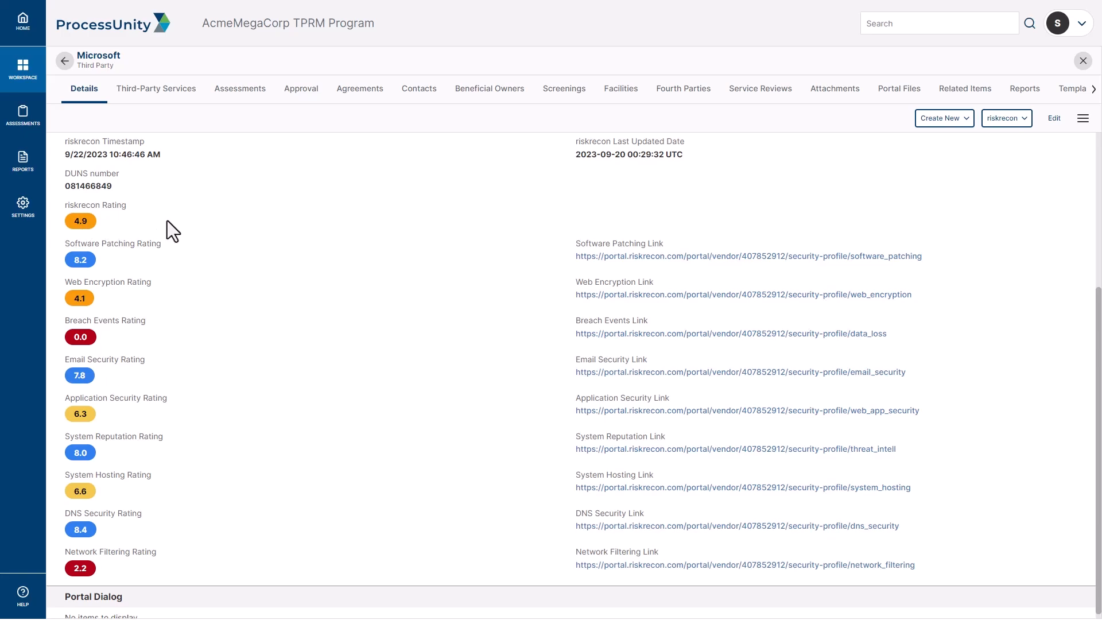
mouse_move(119, 253)
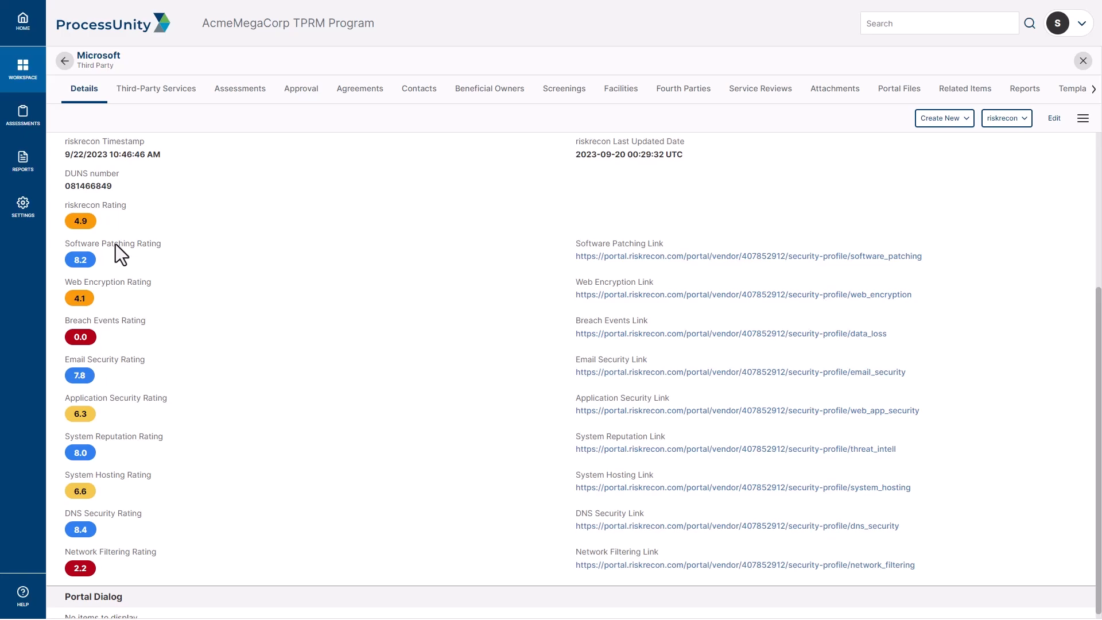
mouse_move(126, 467)
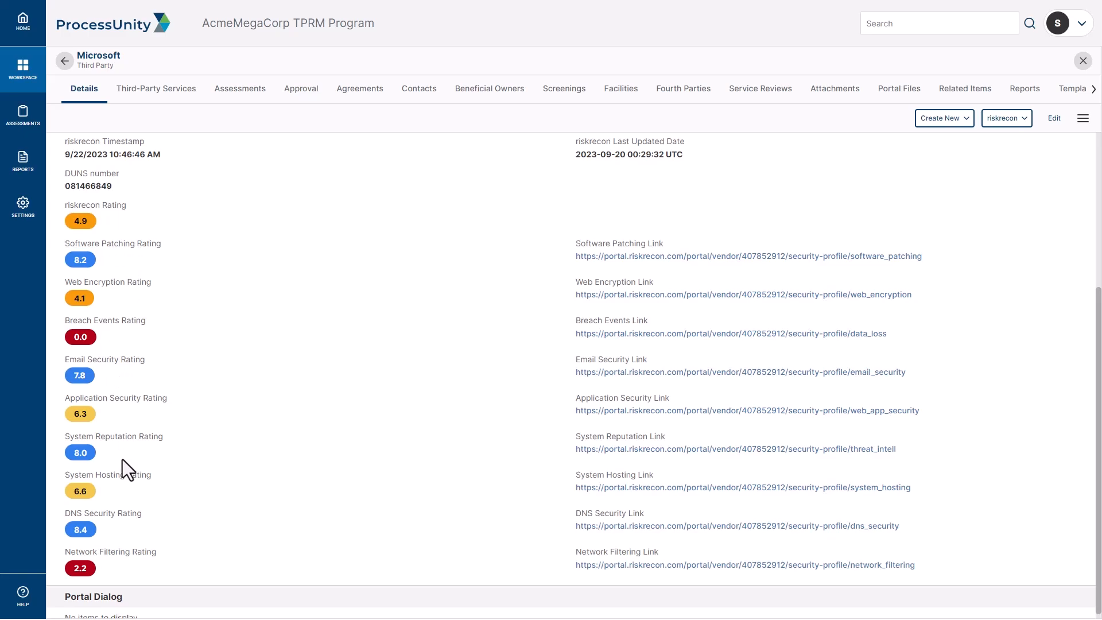
mouse_move(527, 273)
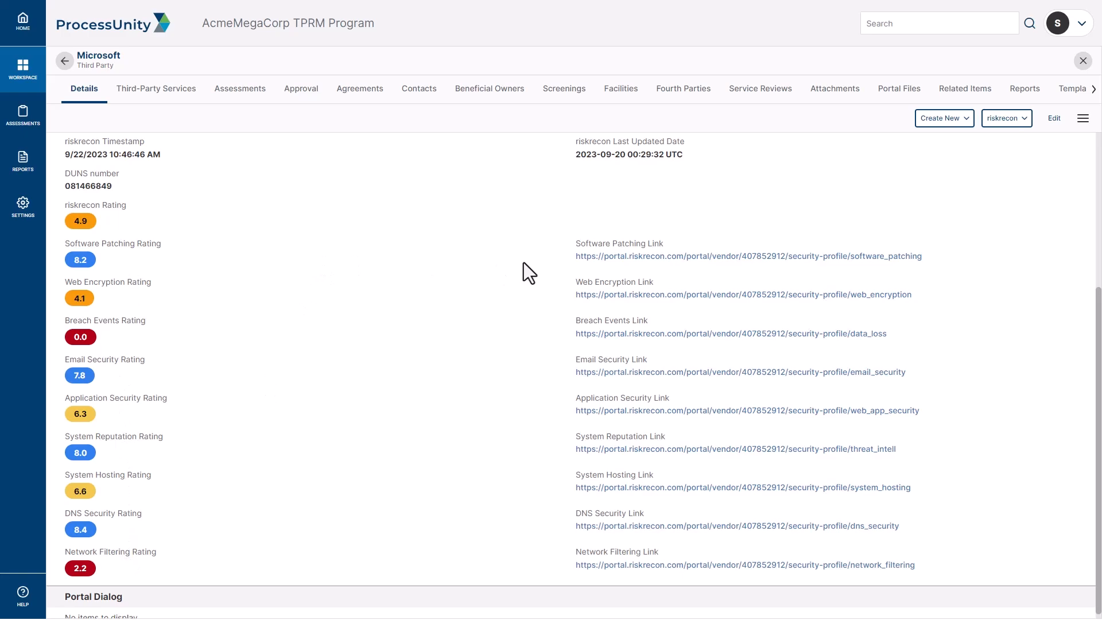
mouse_move(562, 264)
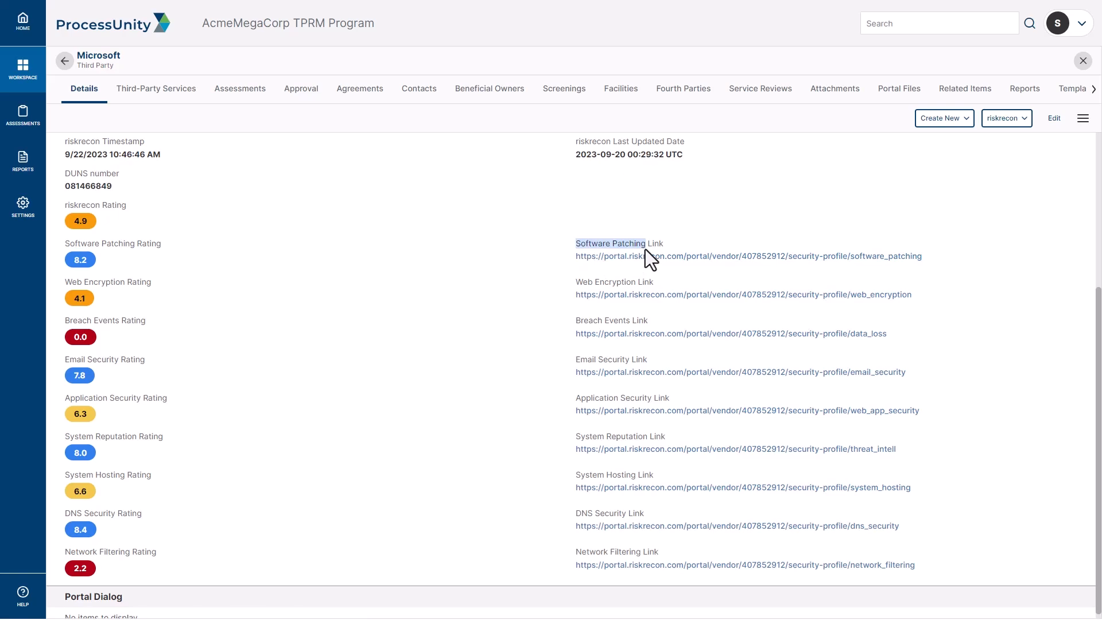
scroll(down, 3)
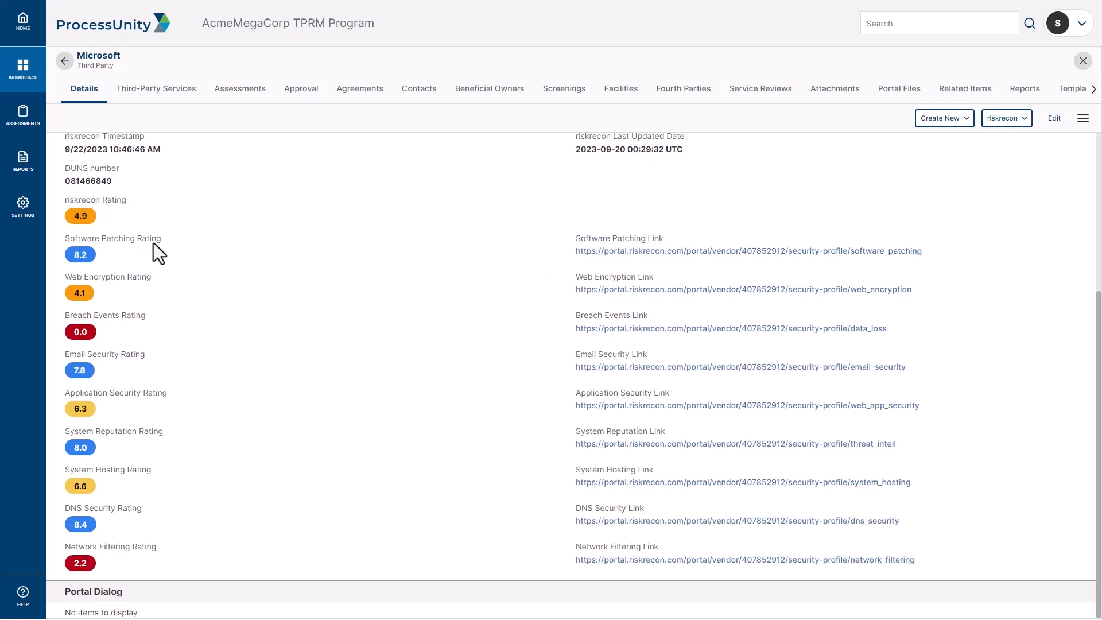
mouse_move(148, 341)
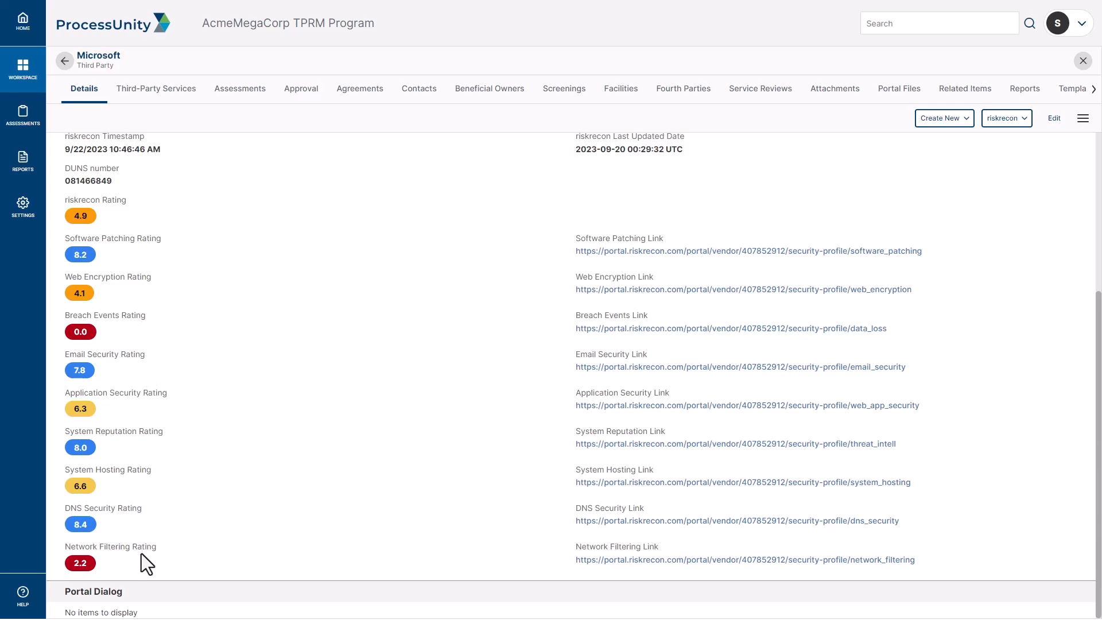
mouse_move(213, 233)
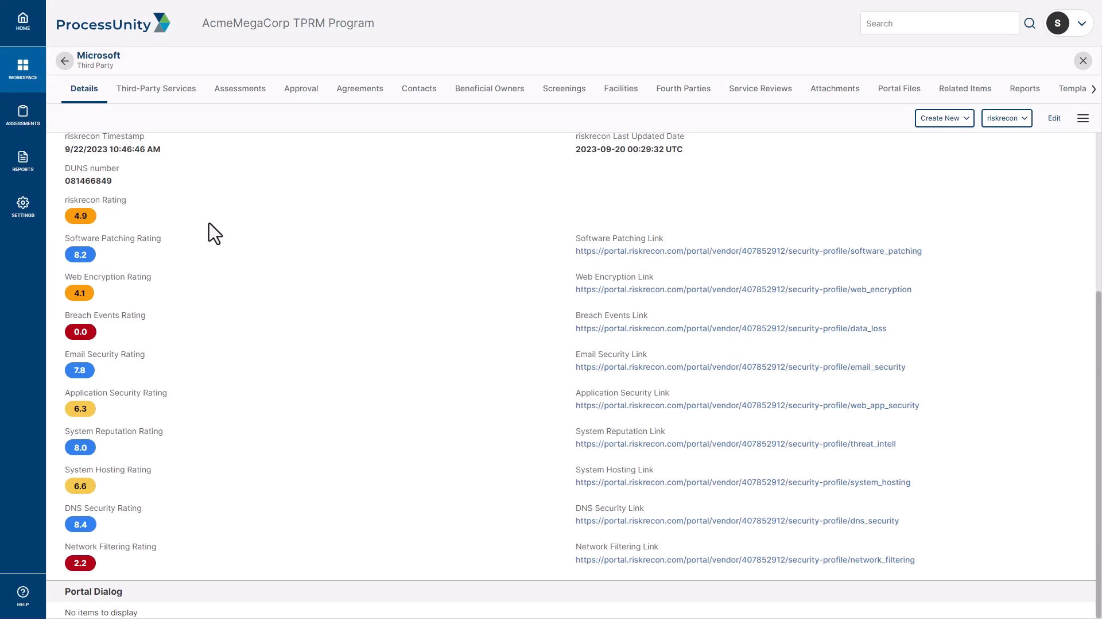
mouse_move(204, 243)
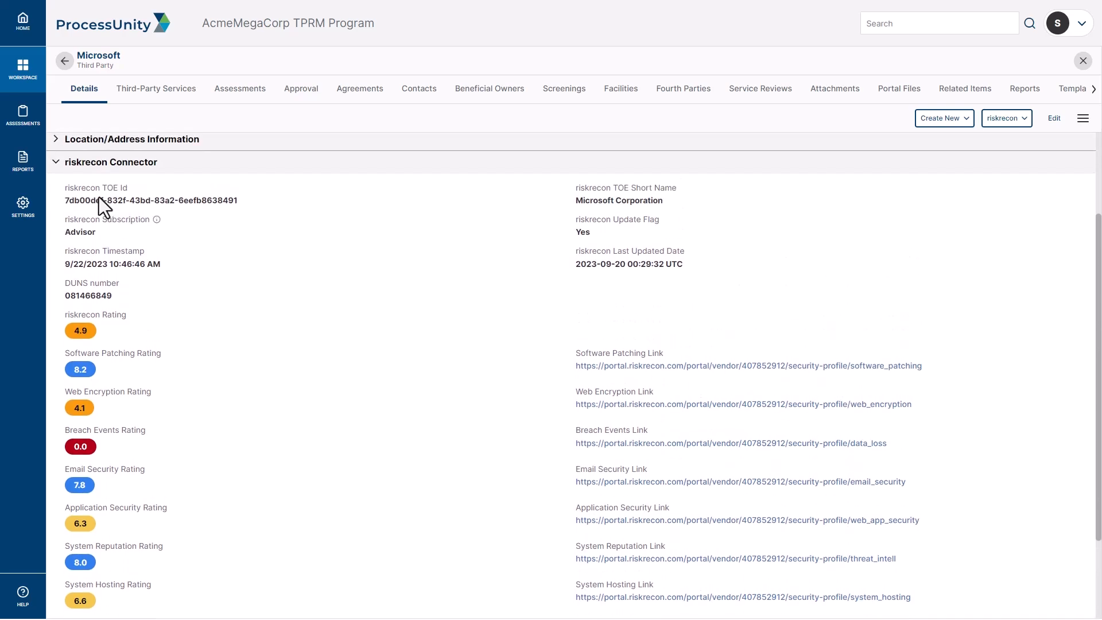
mouse_move(329, 301)
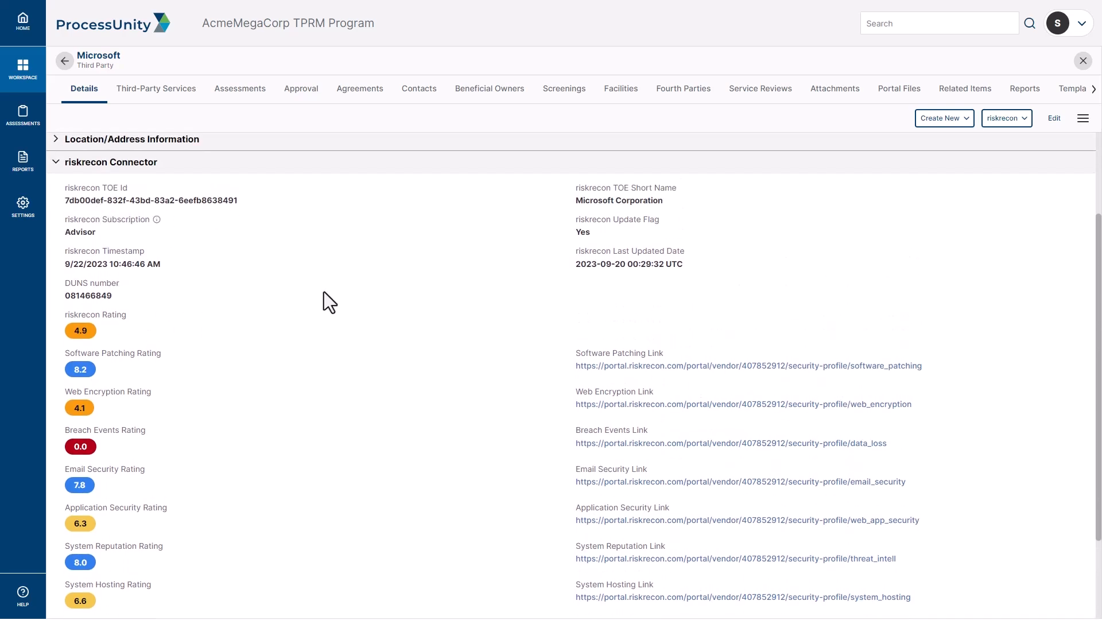
mouse_move(305, 218)
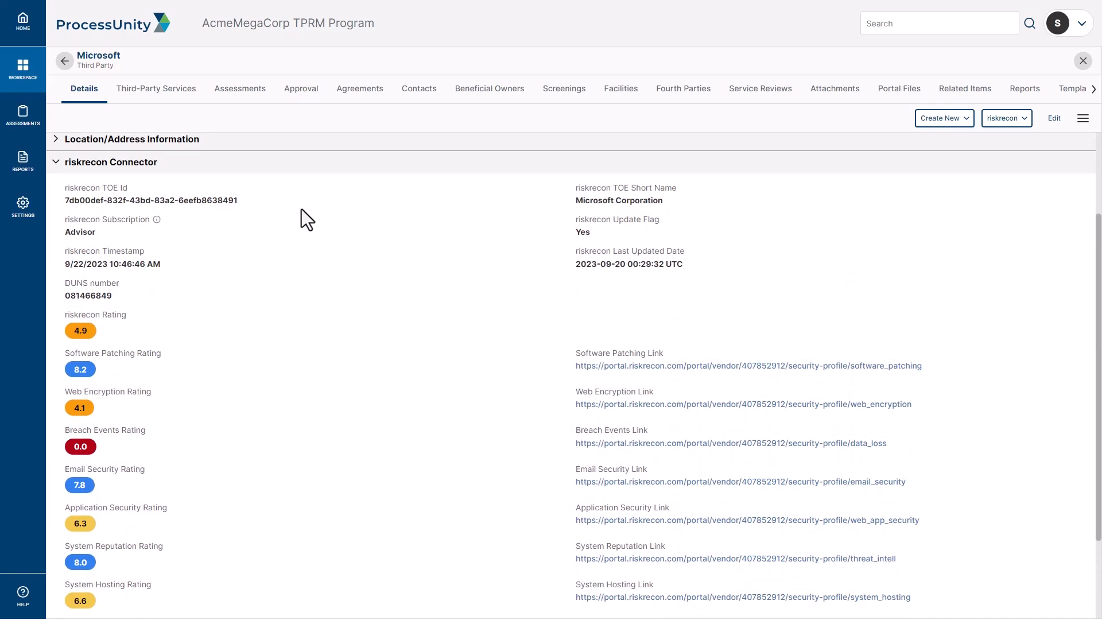
mouse_move(312, 349)
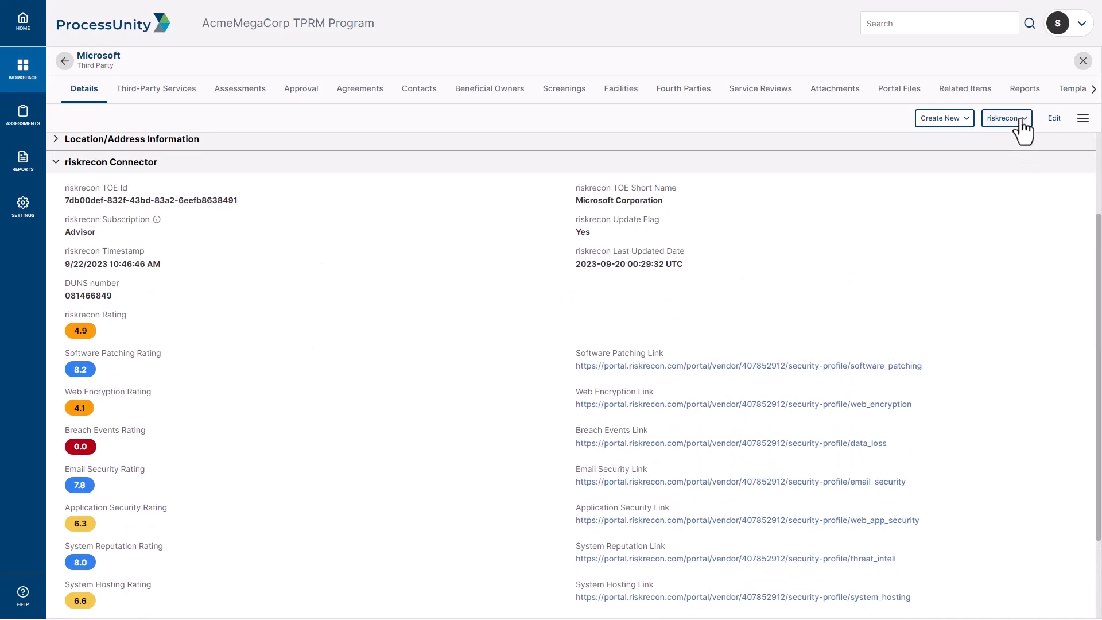
Reveal the riskrecon connector actions again for the Microsoft record
click(1005, 117)
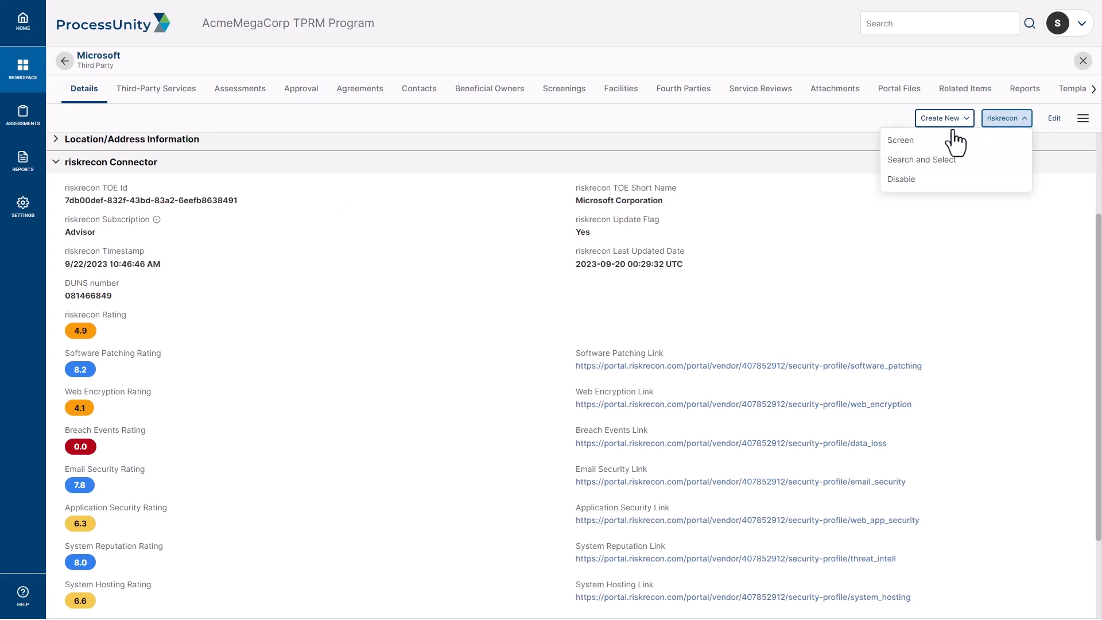
mouse_move(922, 160)
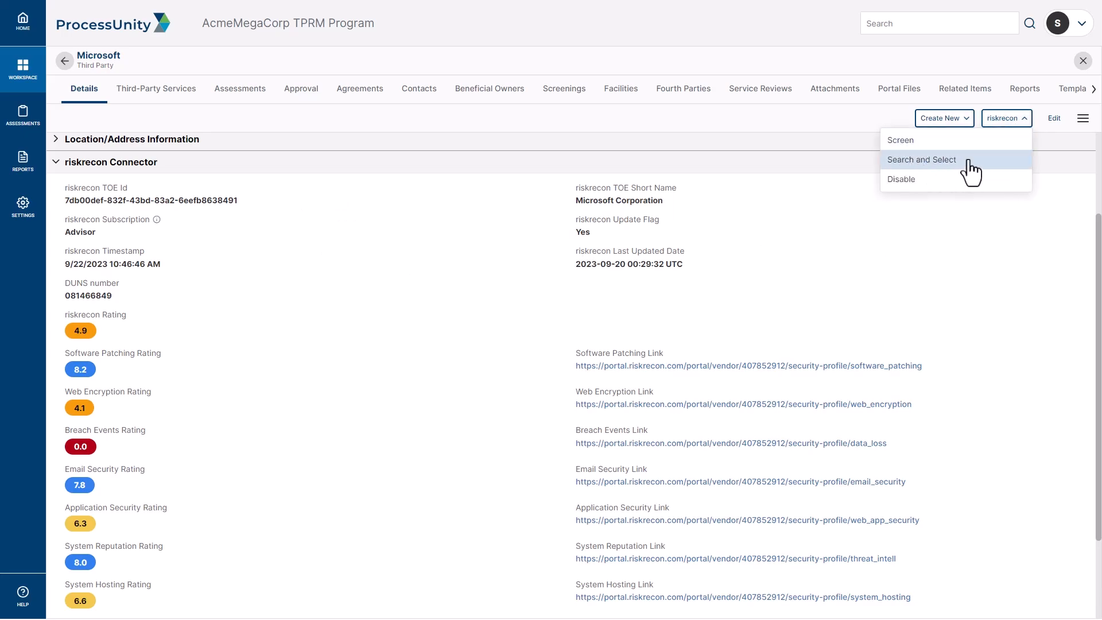
mouse_move(944, 173)
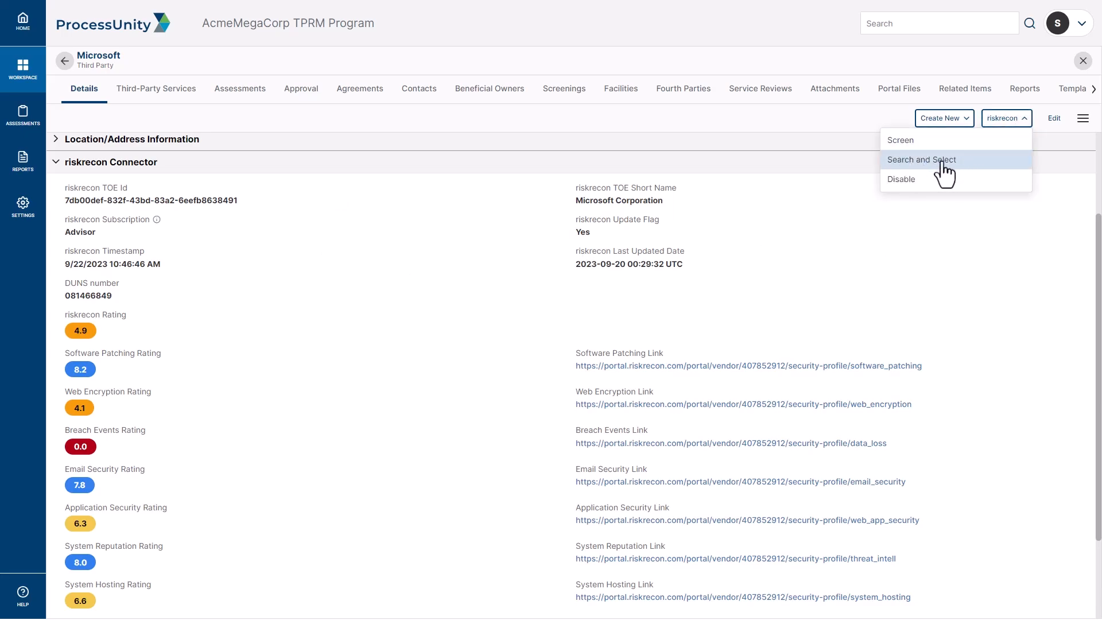
Search riskrecon companies filtered by domain microsoft.com, returning three matches including Microsoft Dynamics, Inc
click(922, 160)
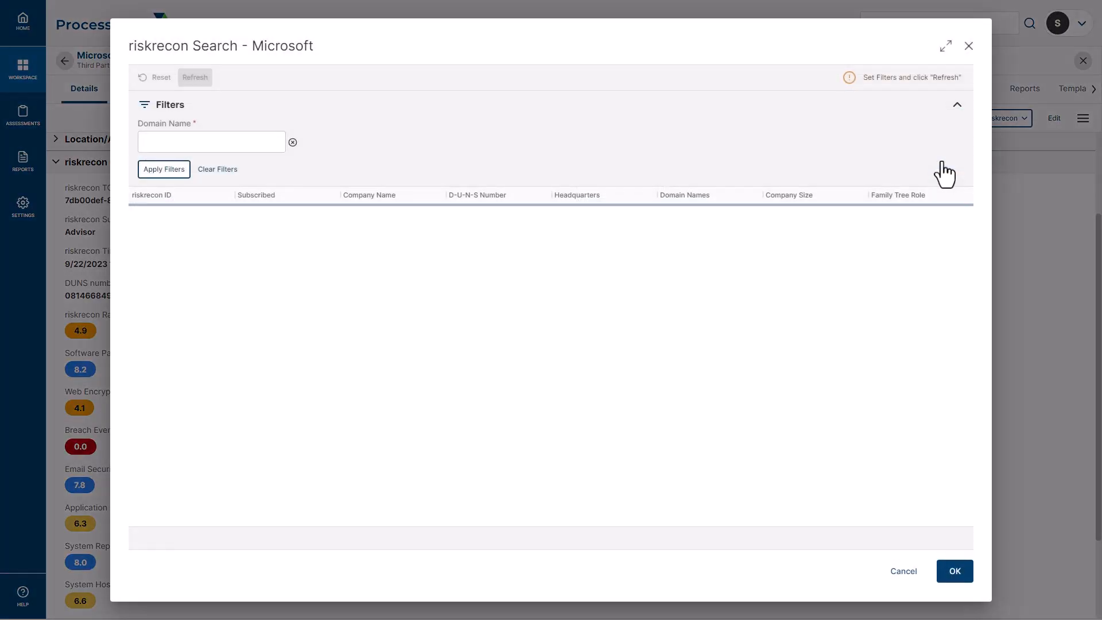
click(195, 77)
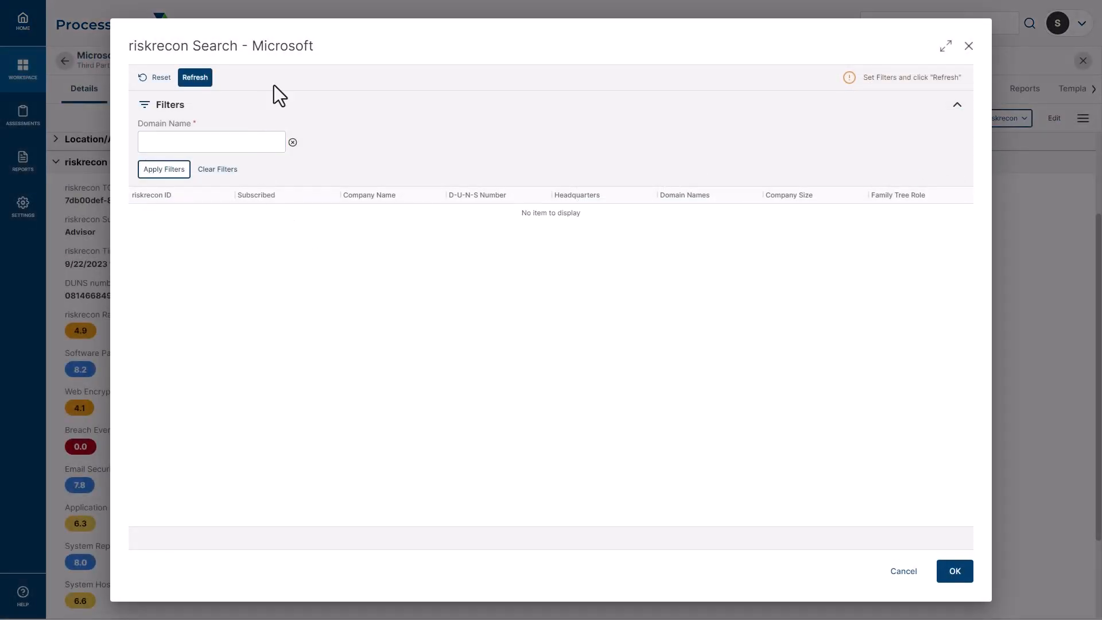
click(211, 141)
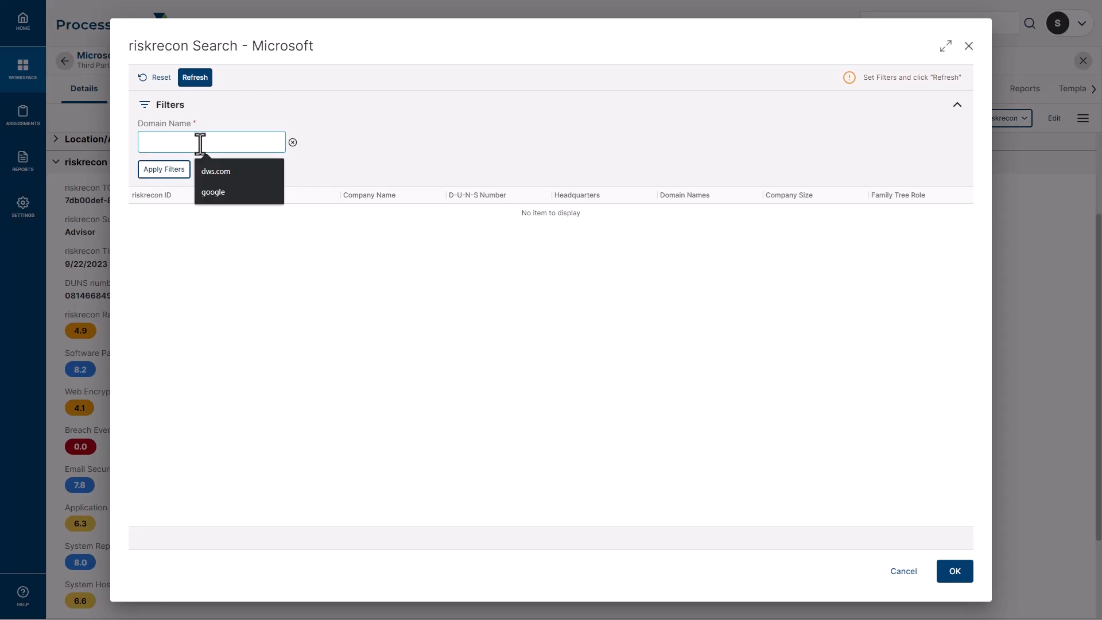
text(micro)
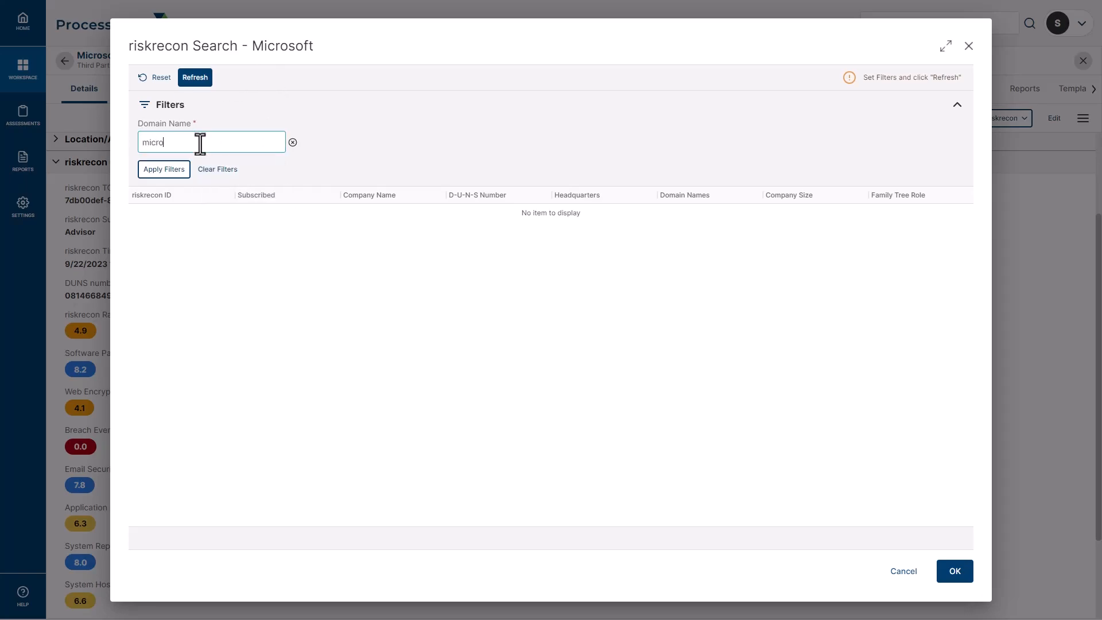
text(soft.com)
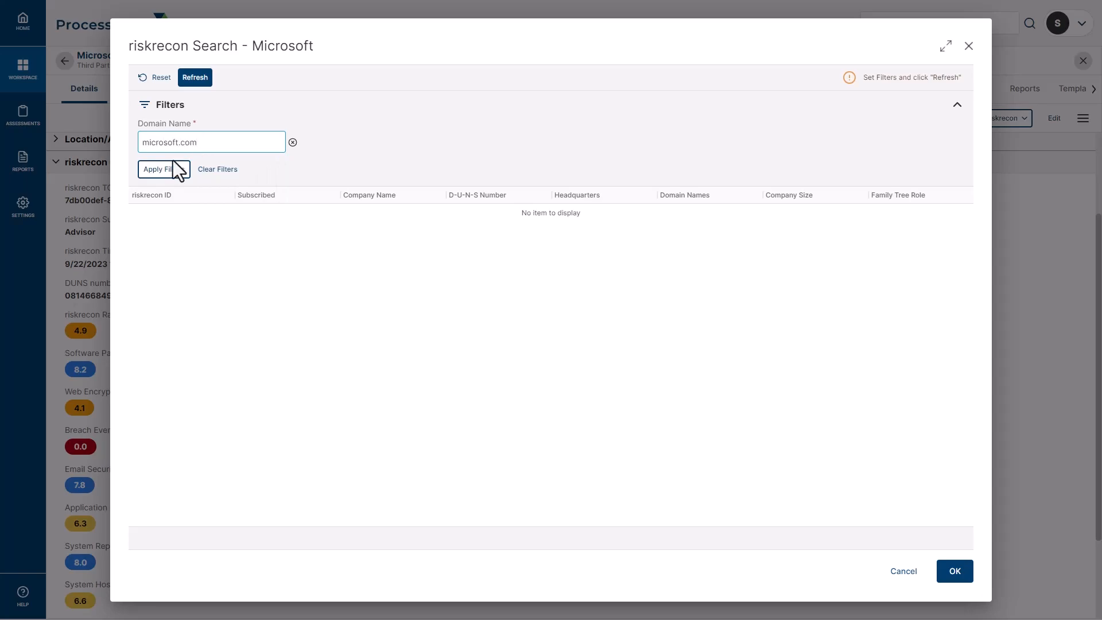
click(164, 169)
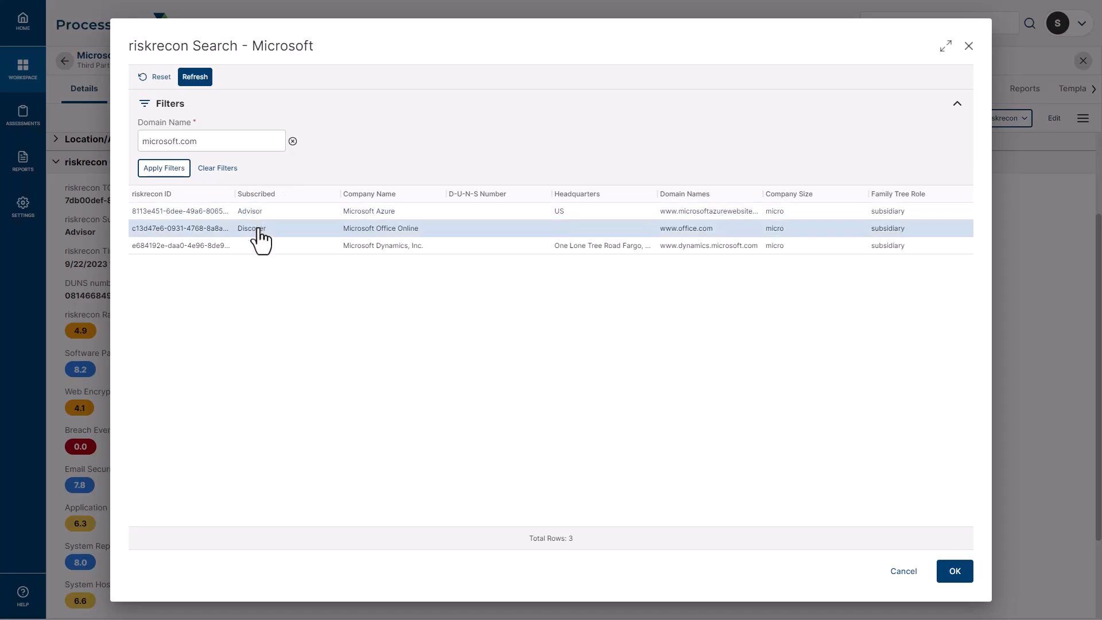
mouse_move(399, 233)
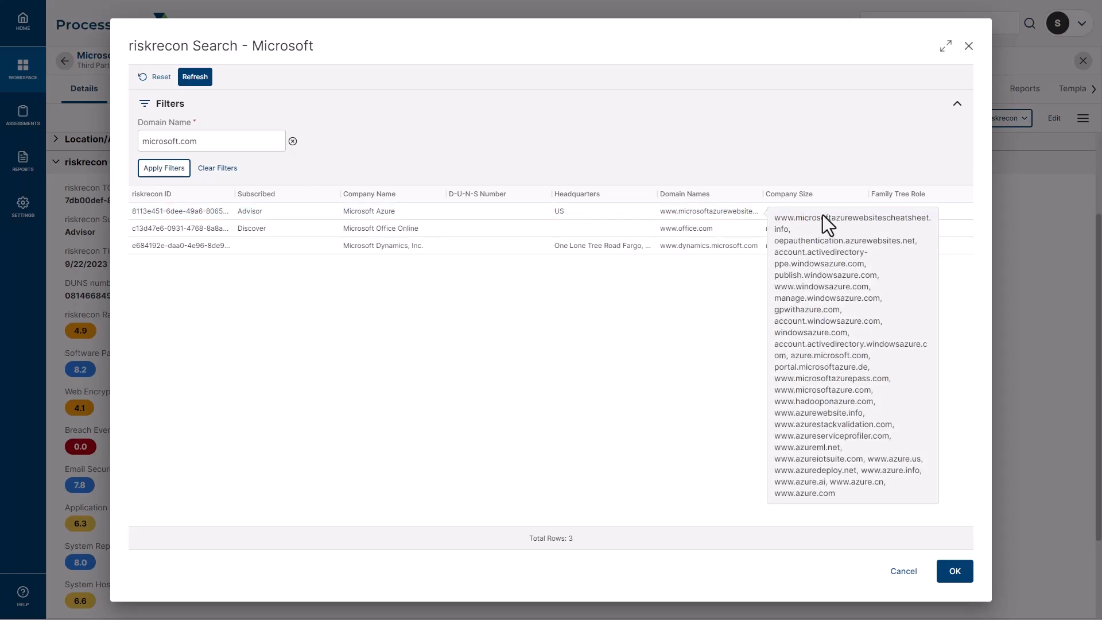
mouse_move(835, 275)
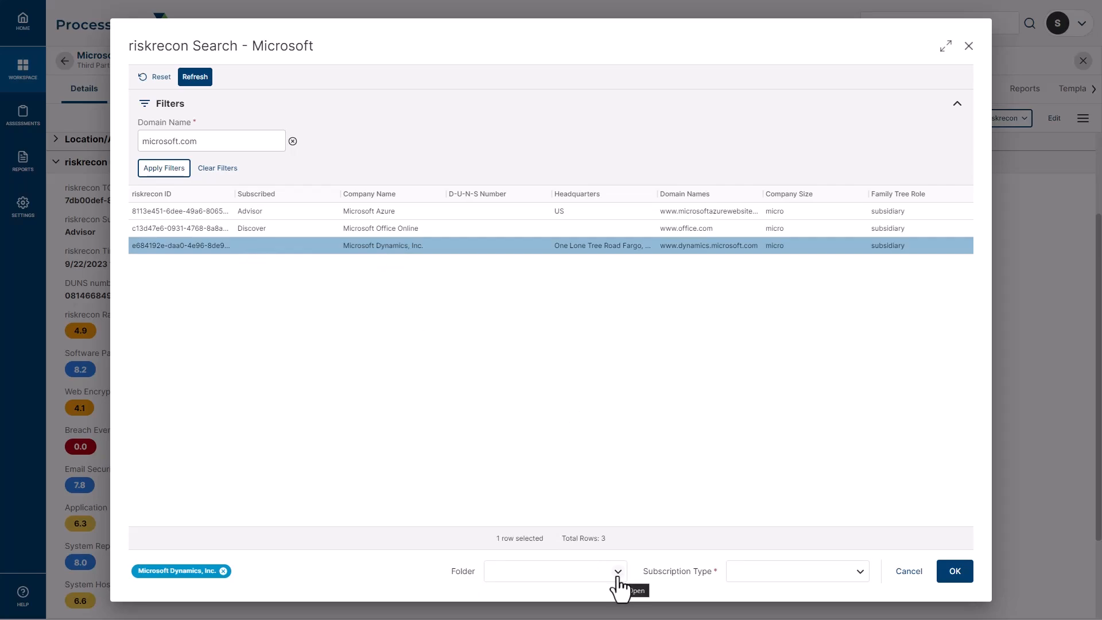
Review the Folder and Subscription Type choices, then cancel the search without linking a company
click(553, 571)
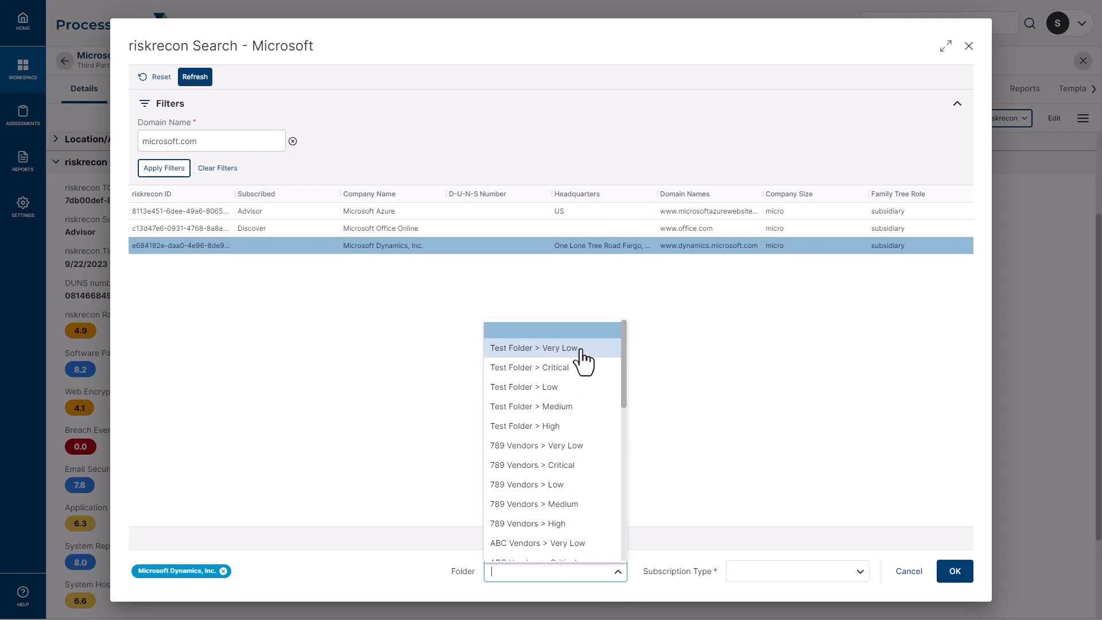
mouse_move(226, 267)
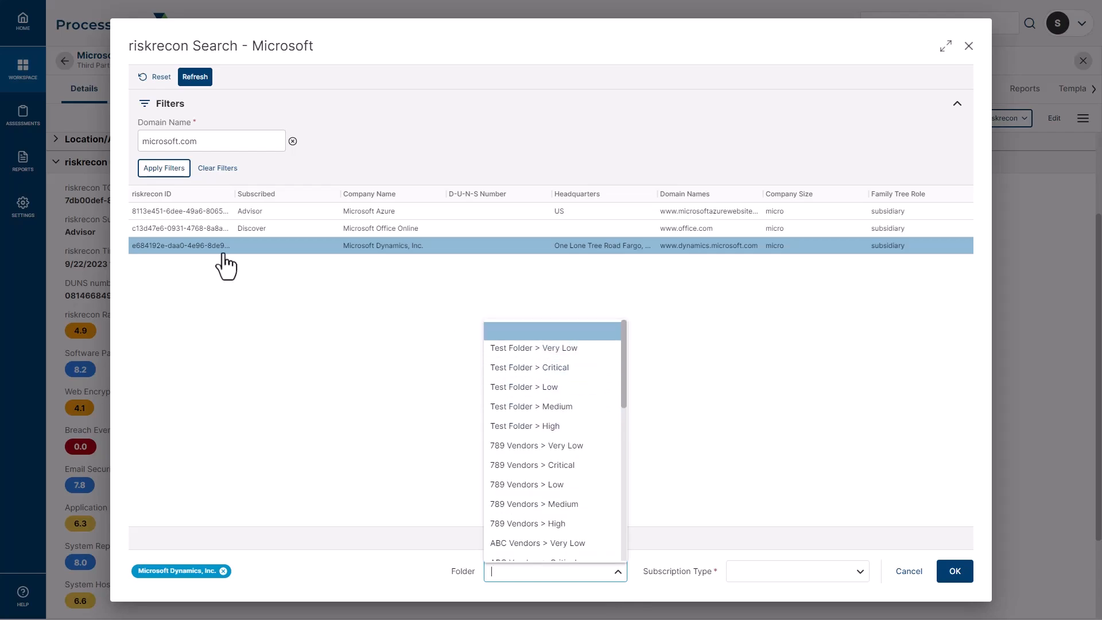
mouse_move(260, 265)
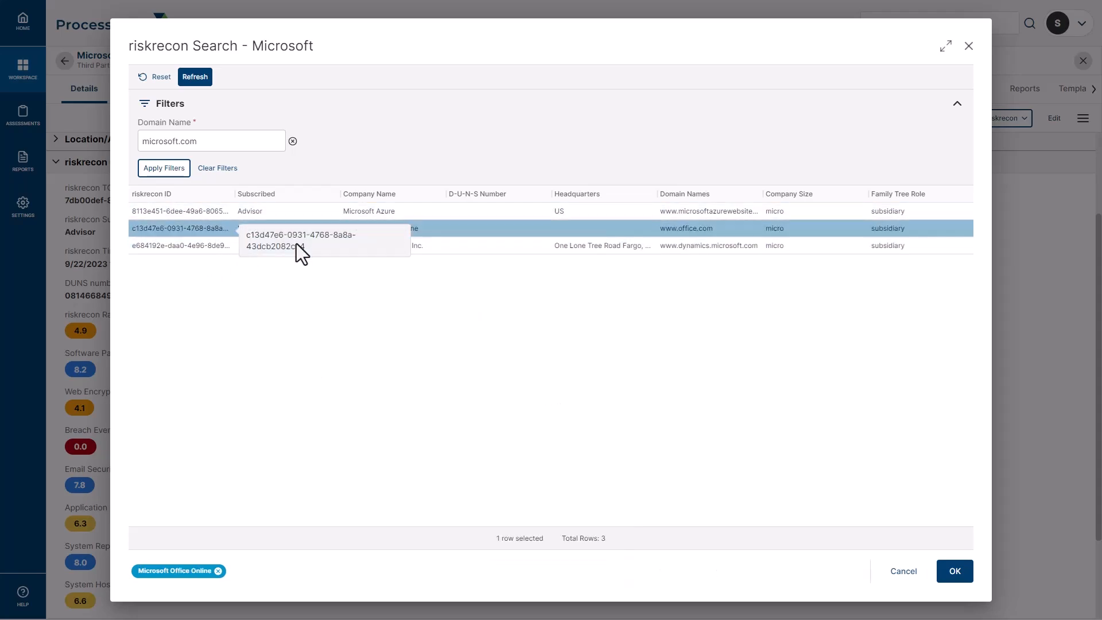
mouse_move(365, 402)
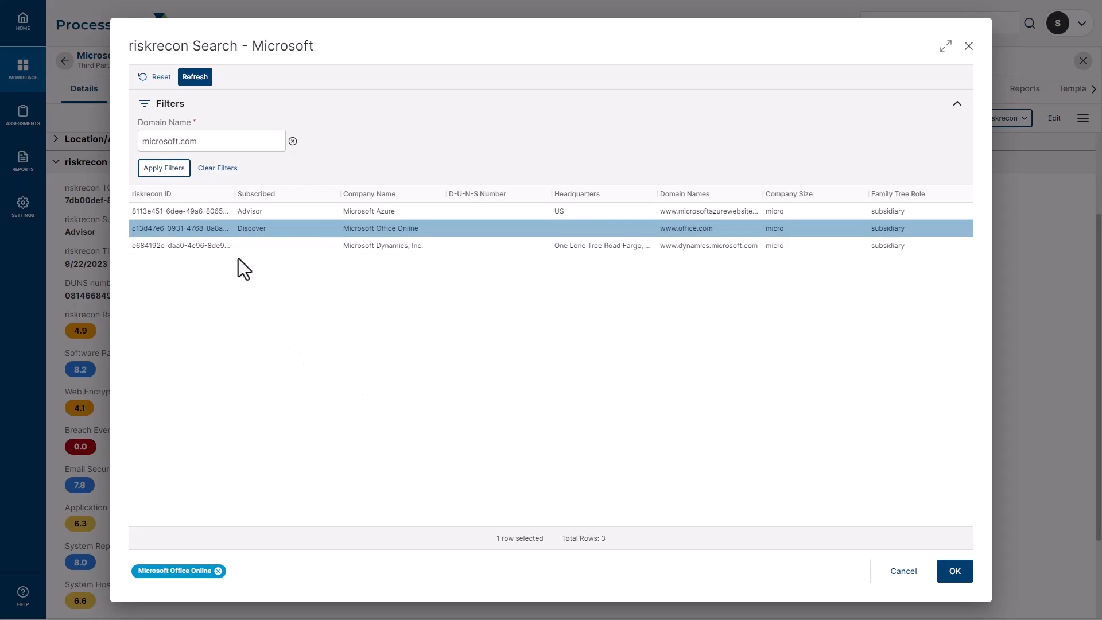
mouse_move(192, 540)
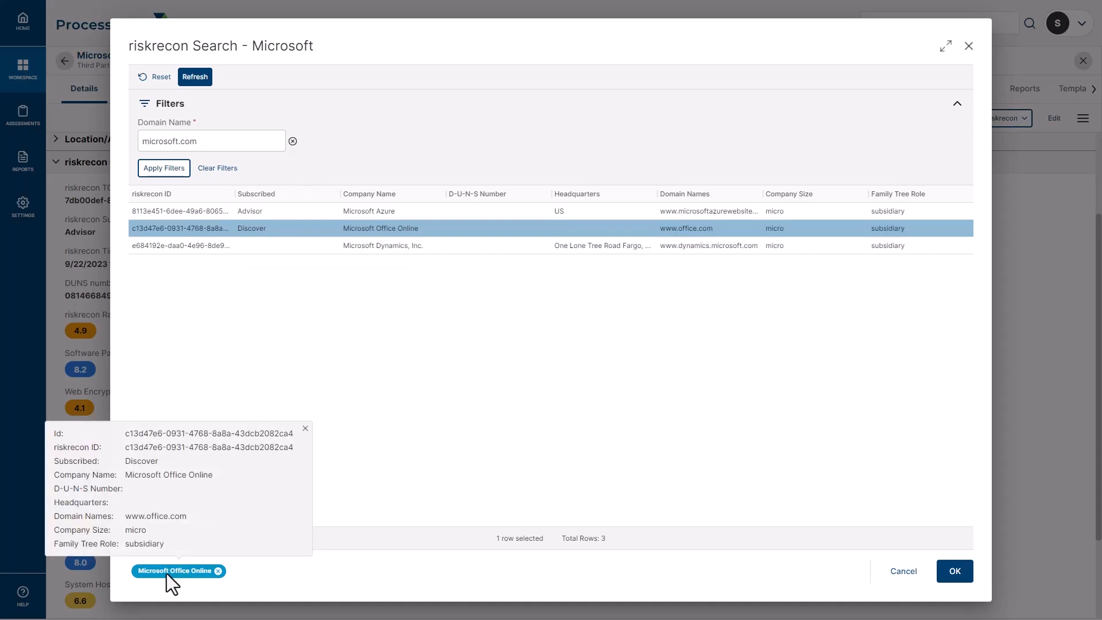
mouse_move(219, 317)
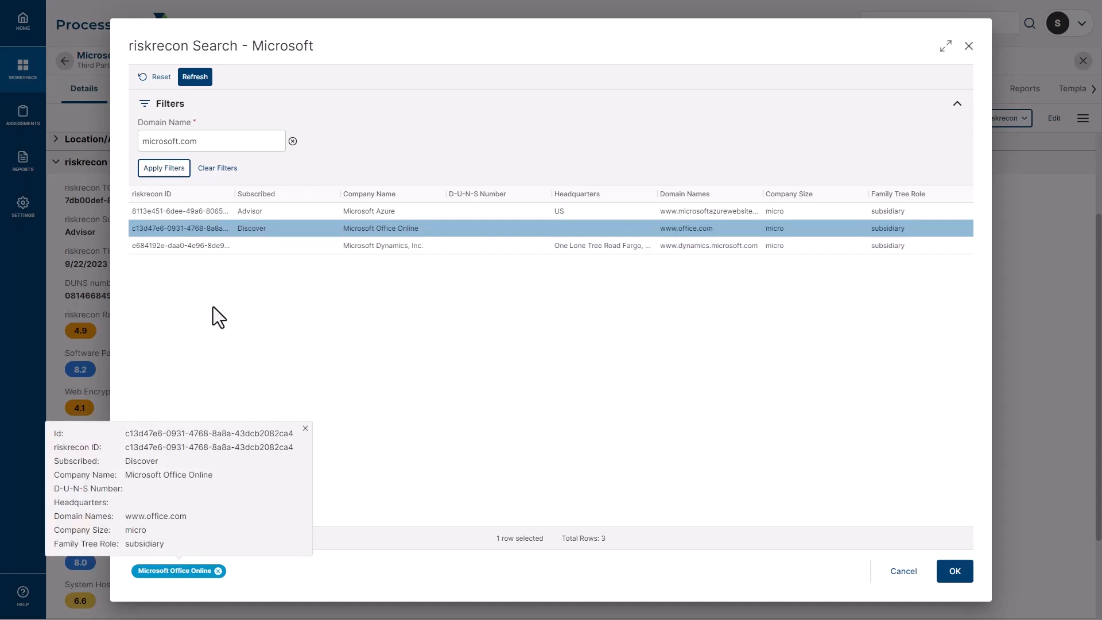
click(180, 246)
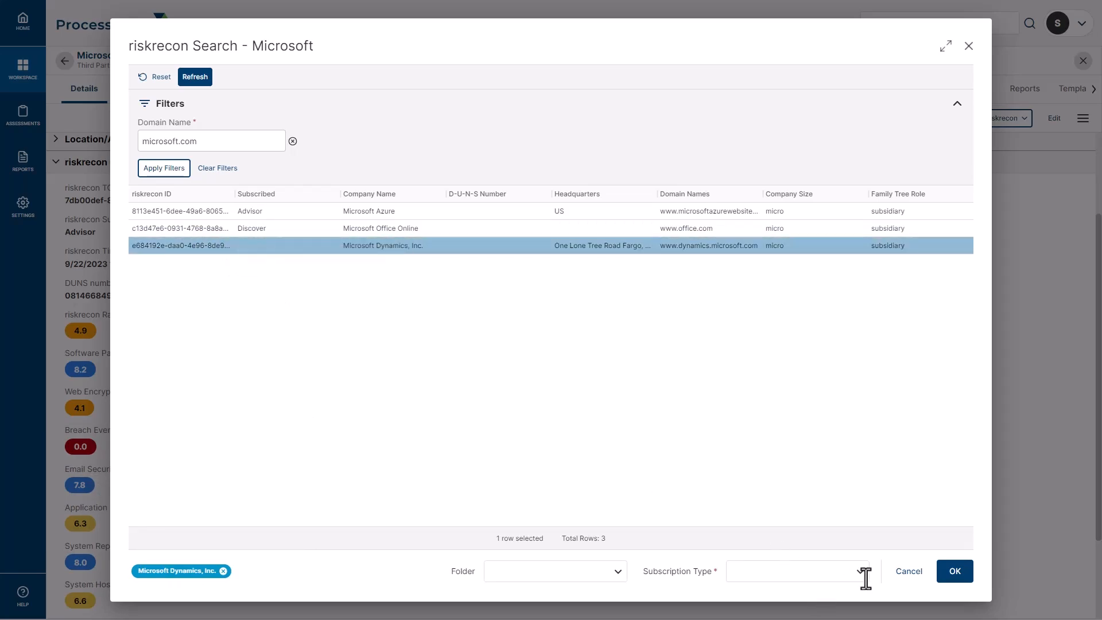
click(798, 570)
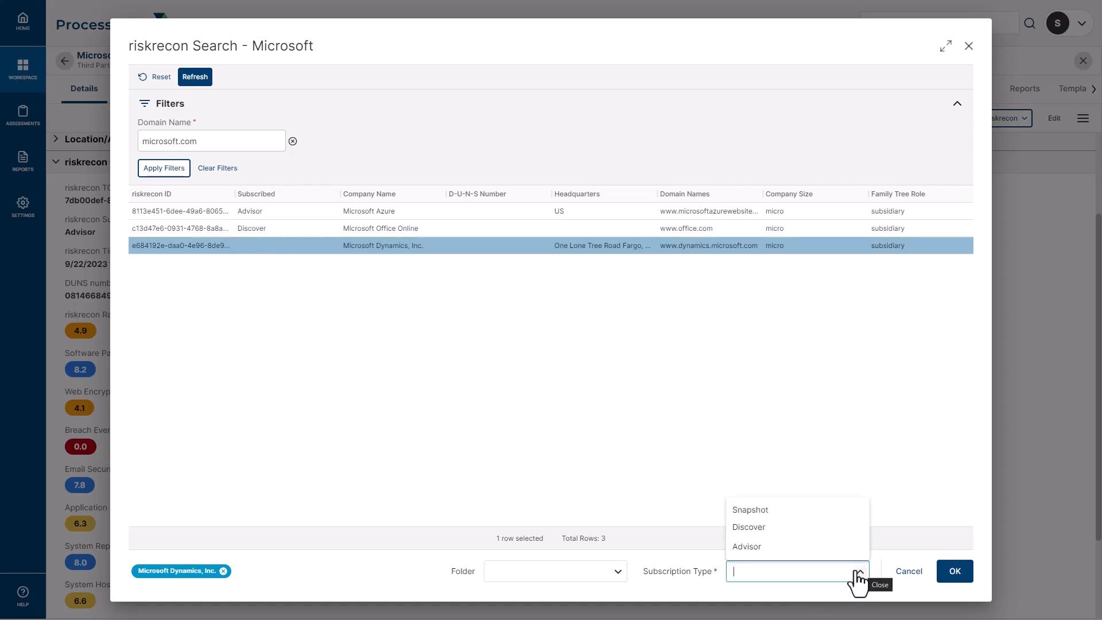
mouse_move(747, 546)
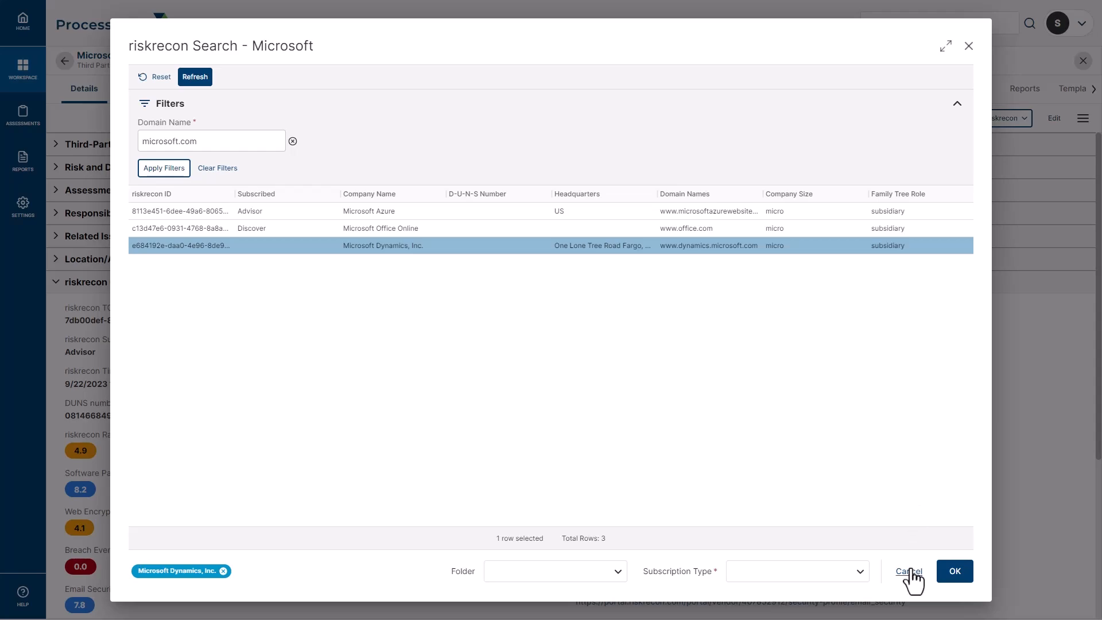
click(909, 571)
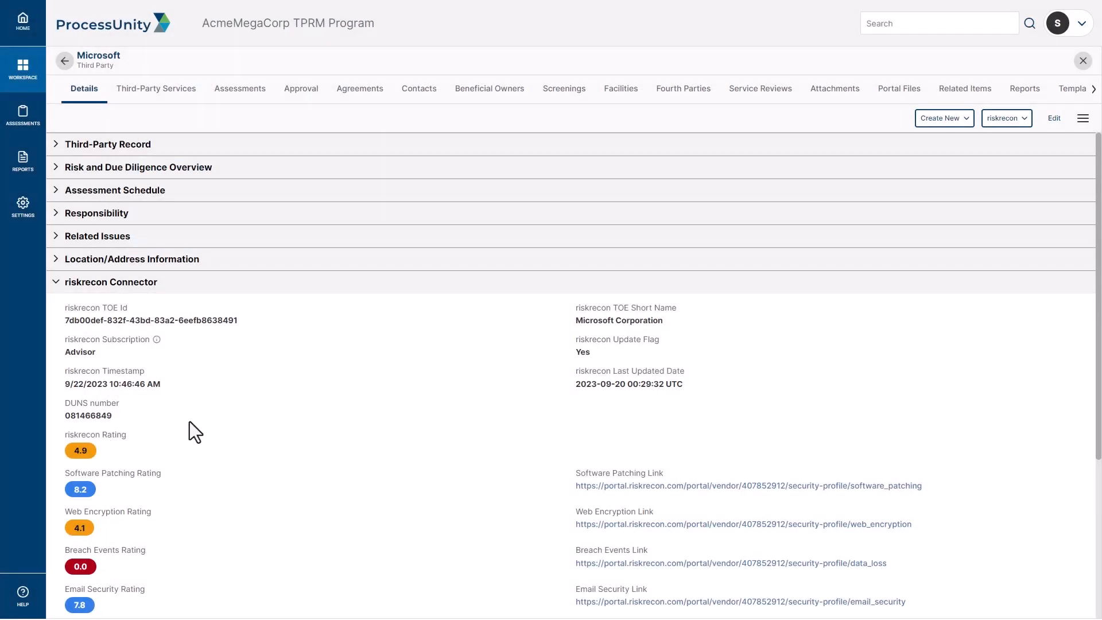